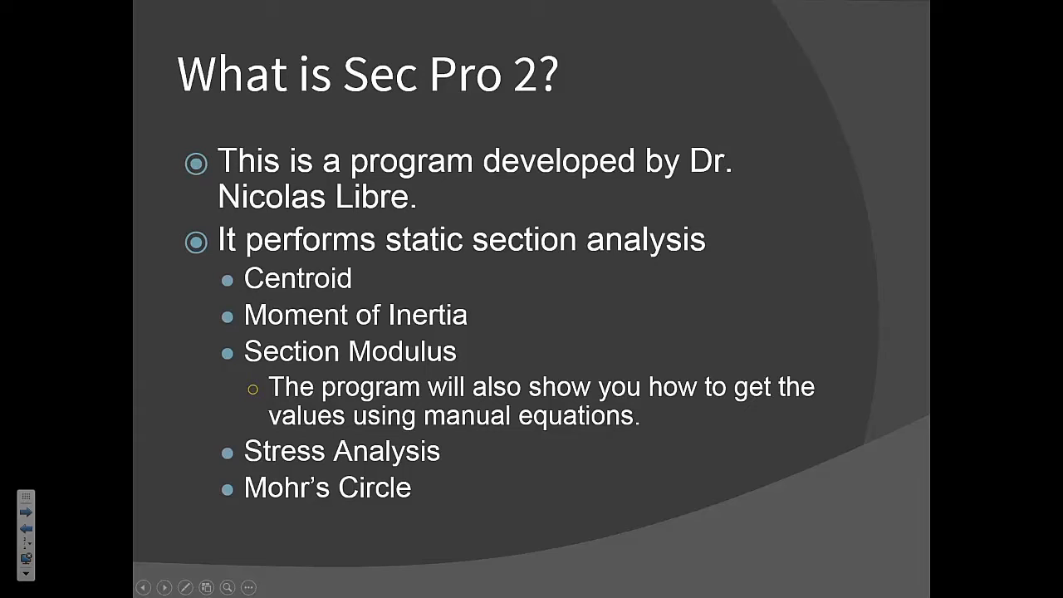
# End the 'What is Sec Pro 2?' slideshow and return to the desktop.
pyautogui.click(165, 587)
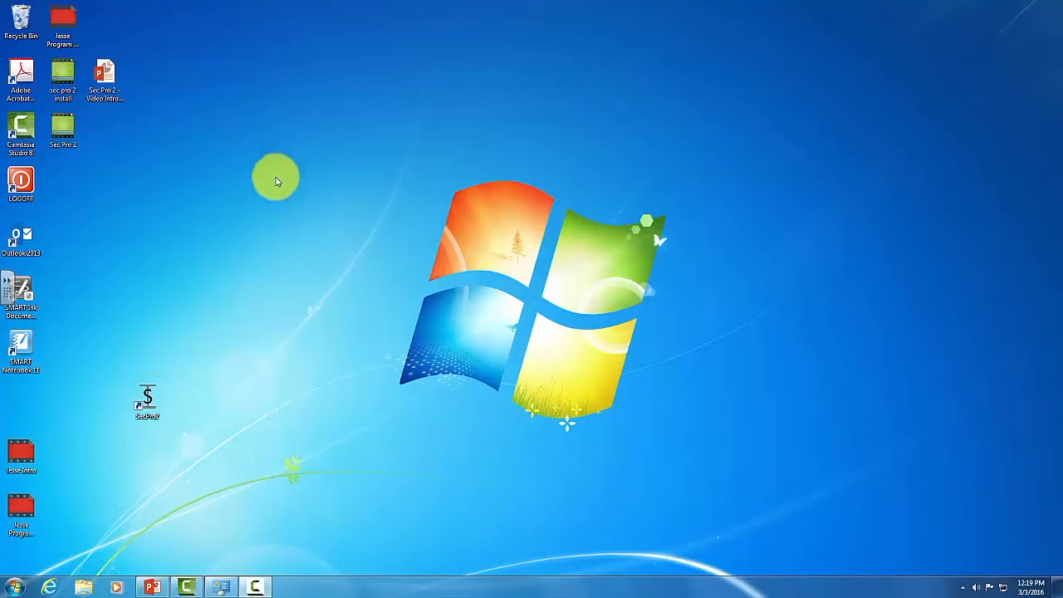
pyautogui.moveTo(250, 280)
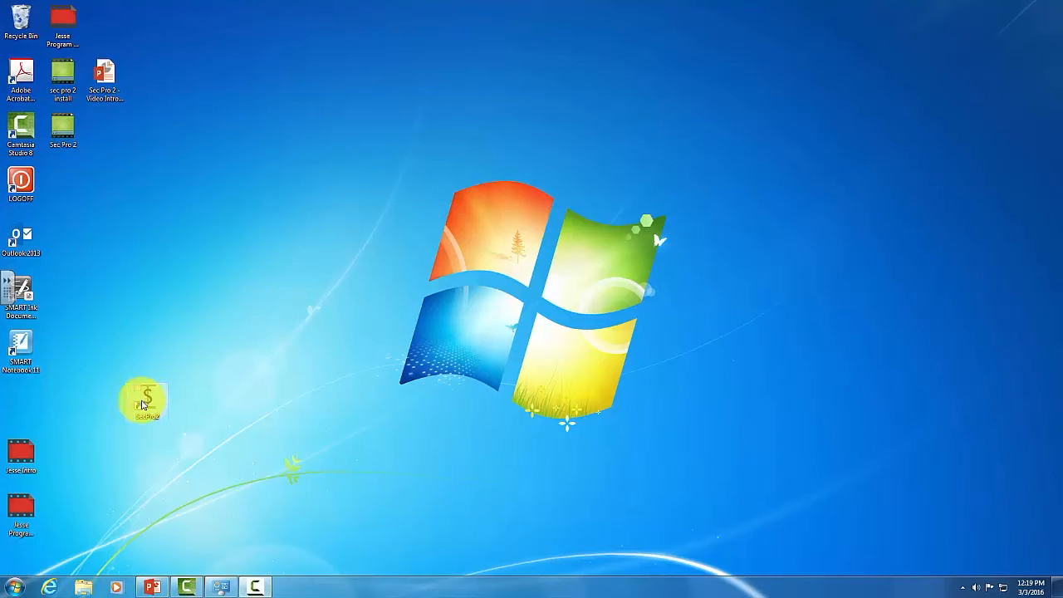
# Launch SecPro 2 from its desktop shortcut and get past the splash screen.
pyautogui.doubleClick(143, 399)
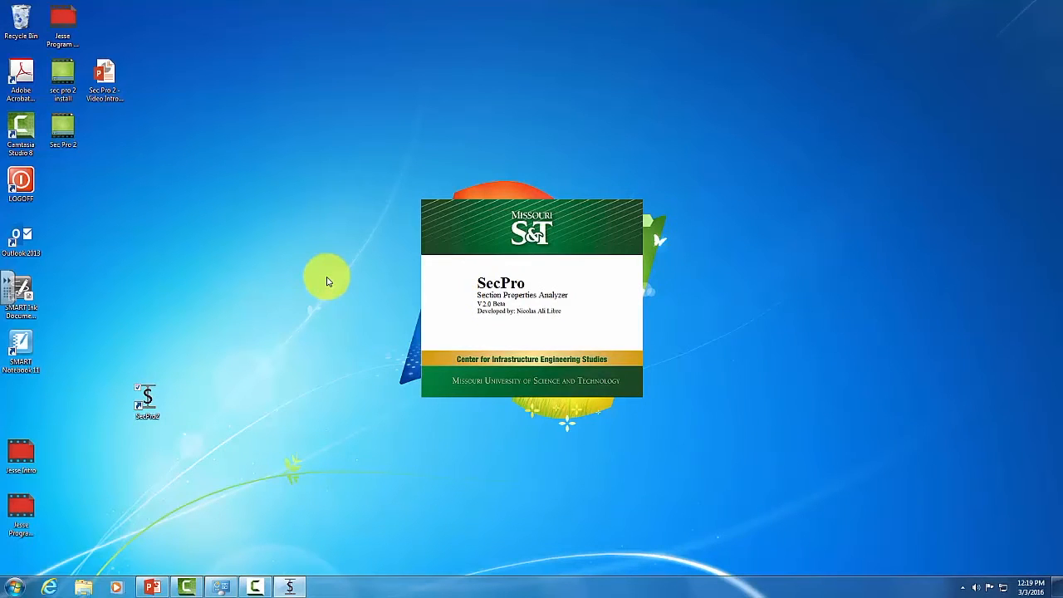
pyautogui.click(532, 299)
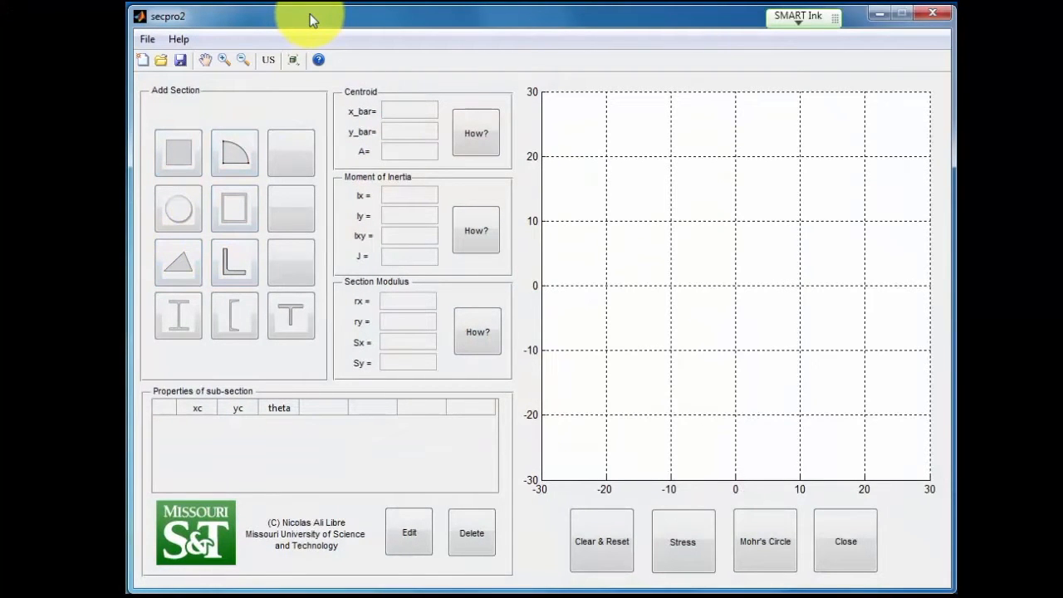
pyautogui.moveTo(636, 262)
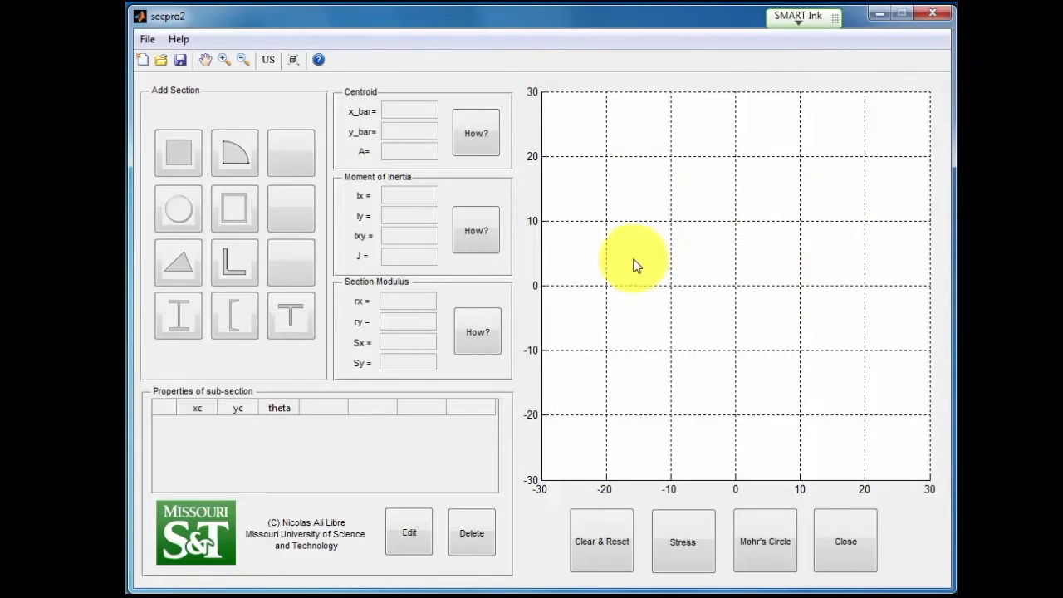
pyautogui.moveTo(790, 332)
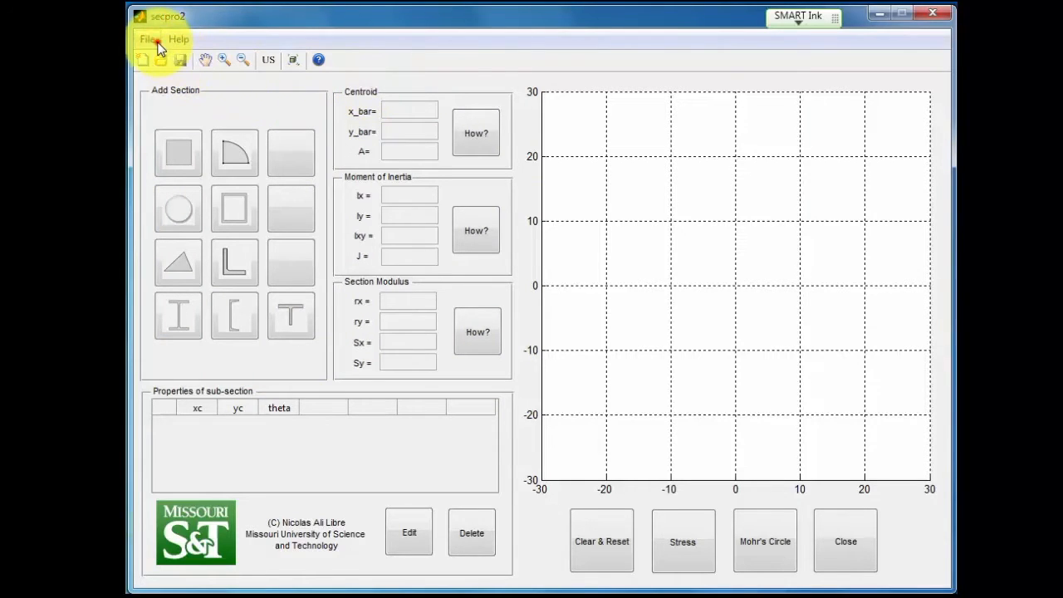
pyautogui.click(147, 39)
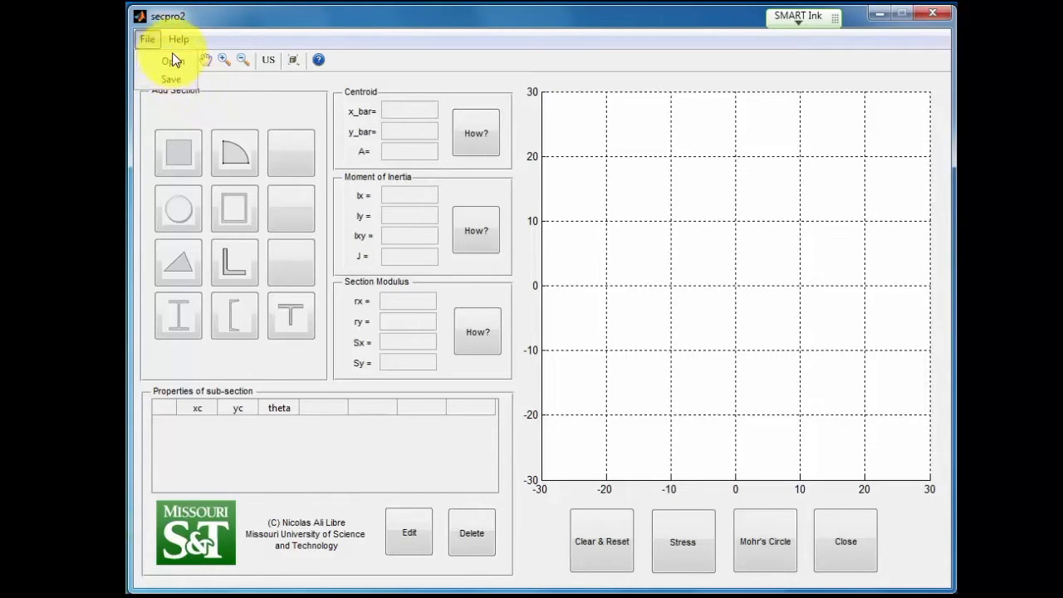
pyautogui.click(177, 39)
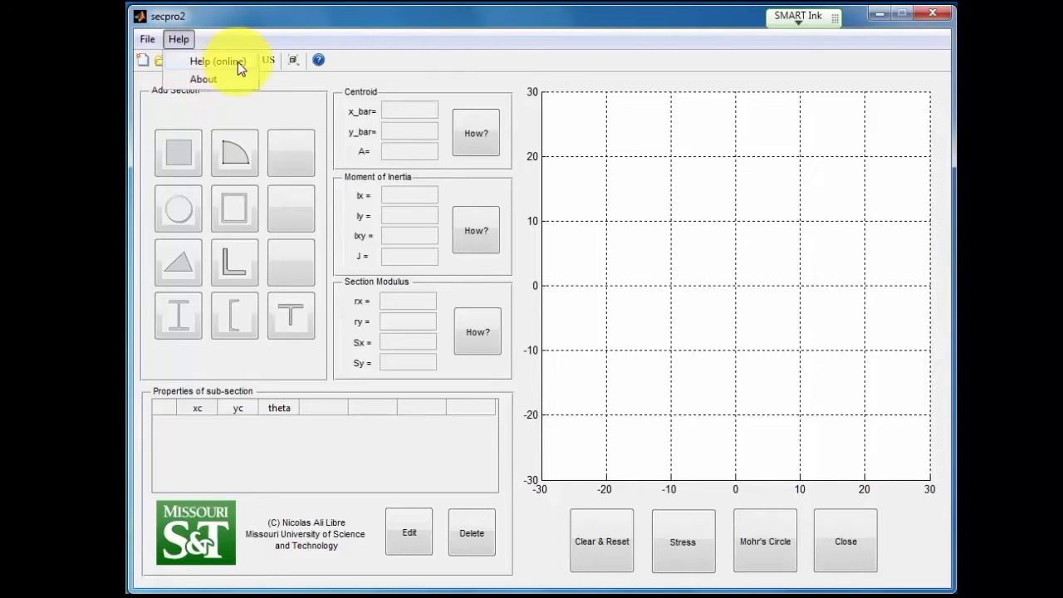
pyautogui.moveTo(241, 83)
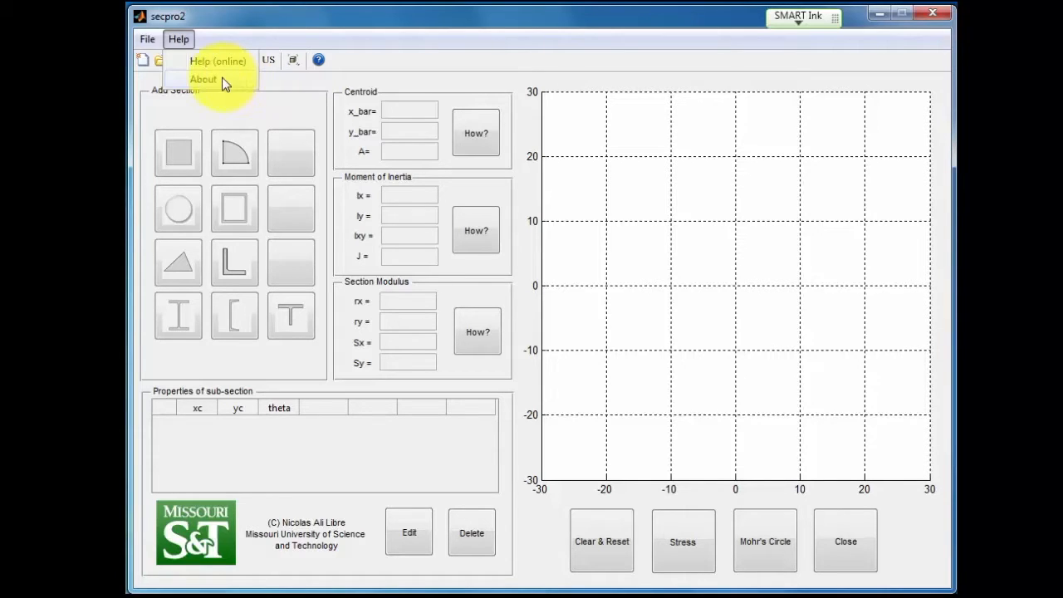
pyautogui.moveTo(217, 62)
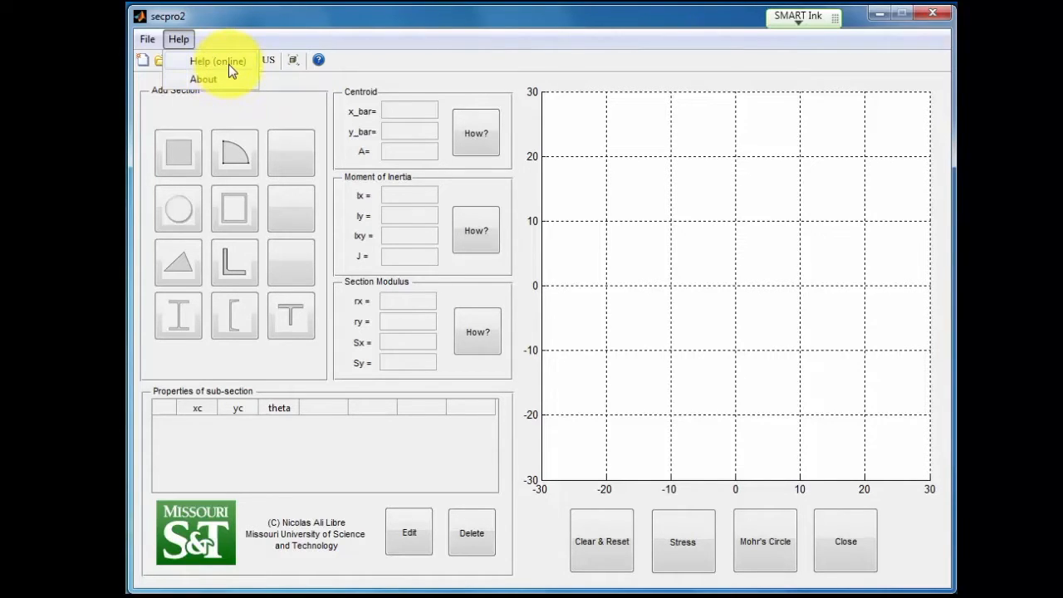
pyautogui.click(225, 47)
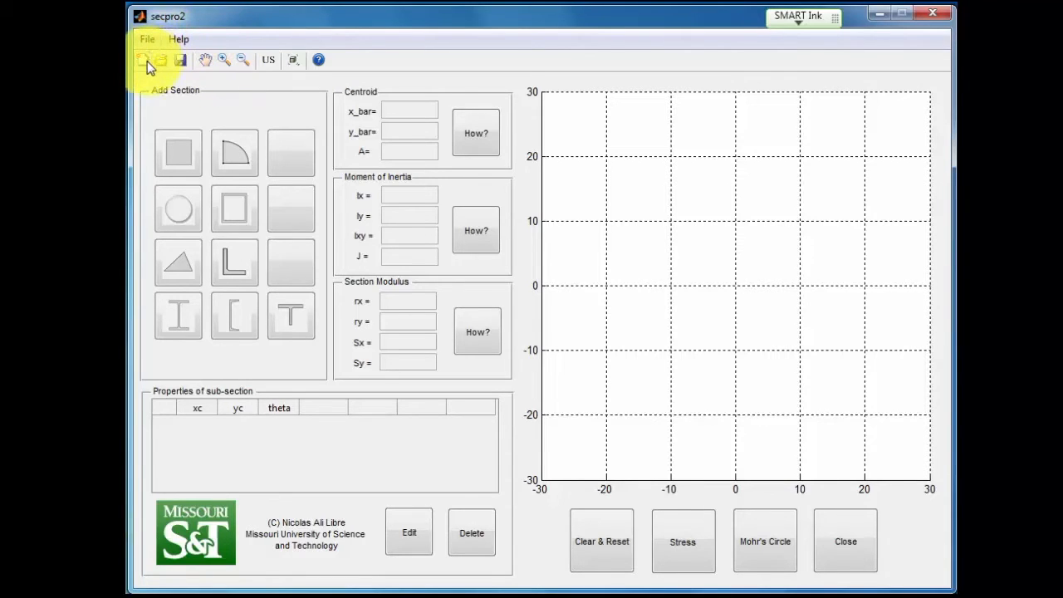
pyautogui.moveTo(143, 60)
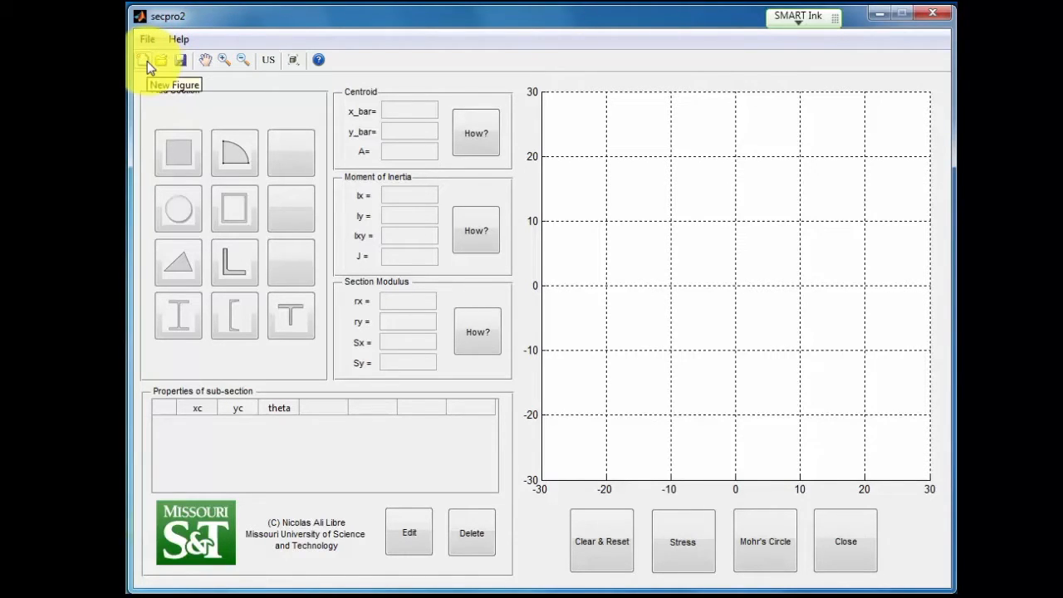
pyautogui.moveTo(160, 59)
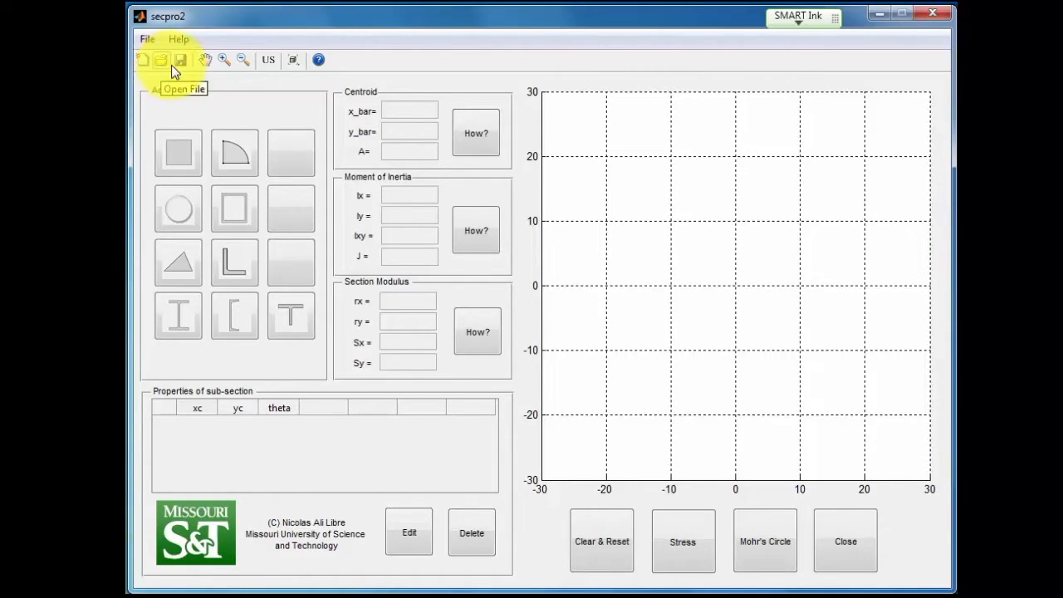
pyautogui.moveTo(181, 59)
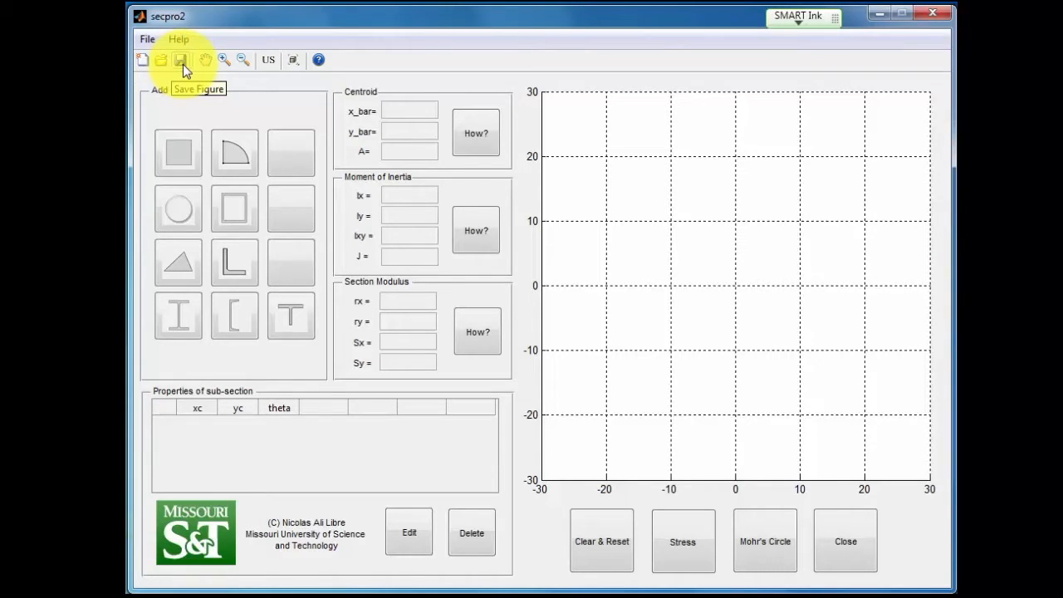
pyautogui.moveTo(205, 60)
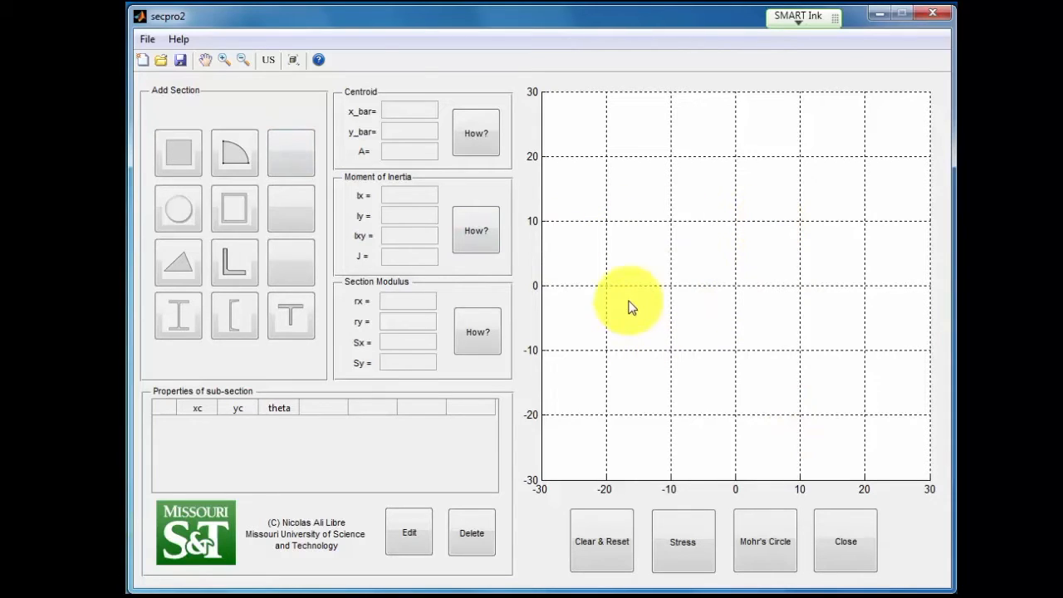
pyautogui.moveTo(244, 60)
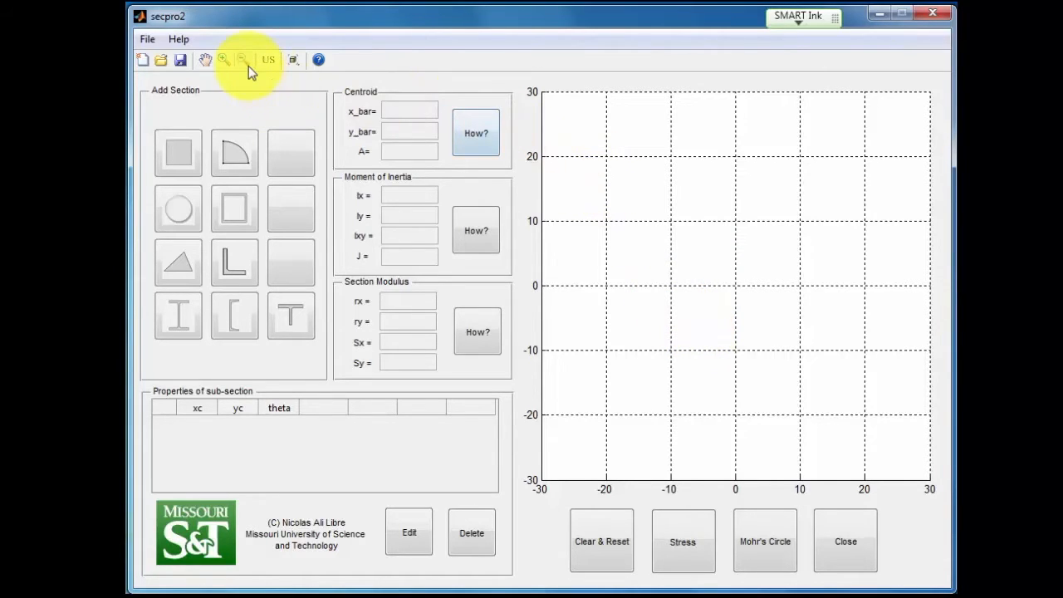
pyautogui.moveTo(257, 121)
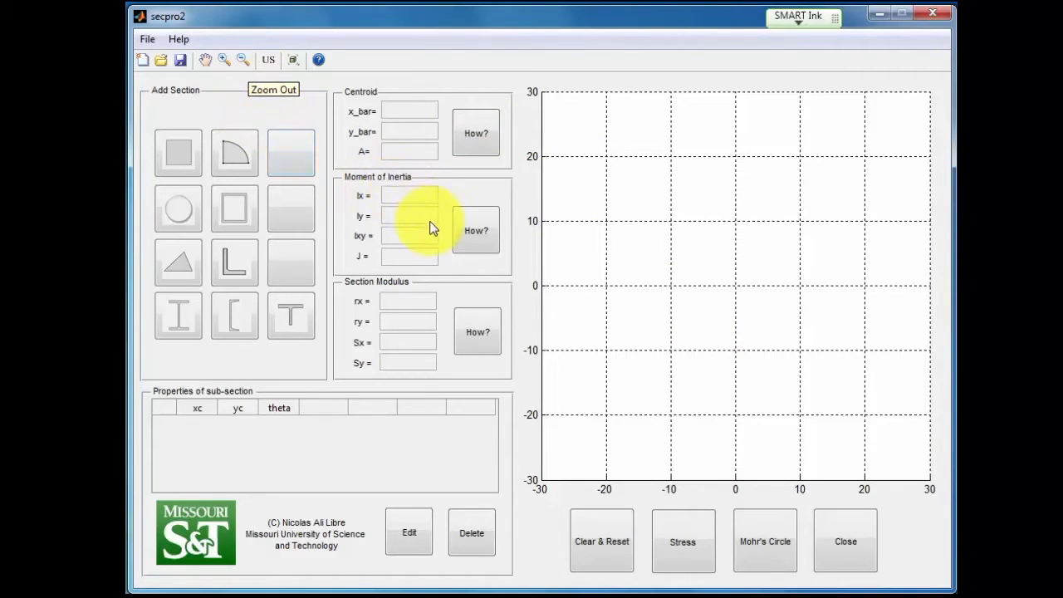
pyautogui.moveTo(267, 59)
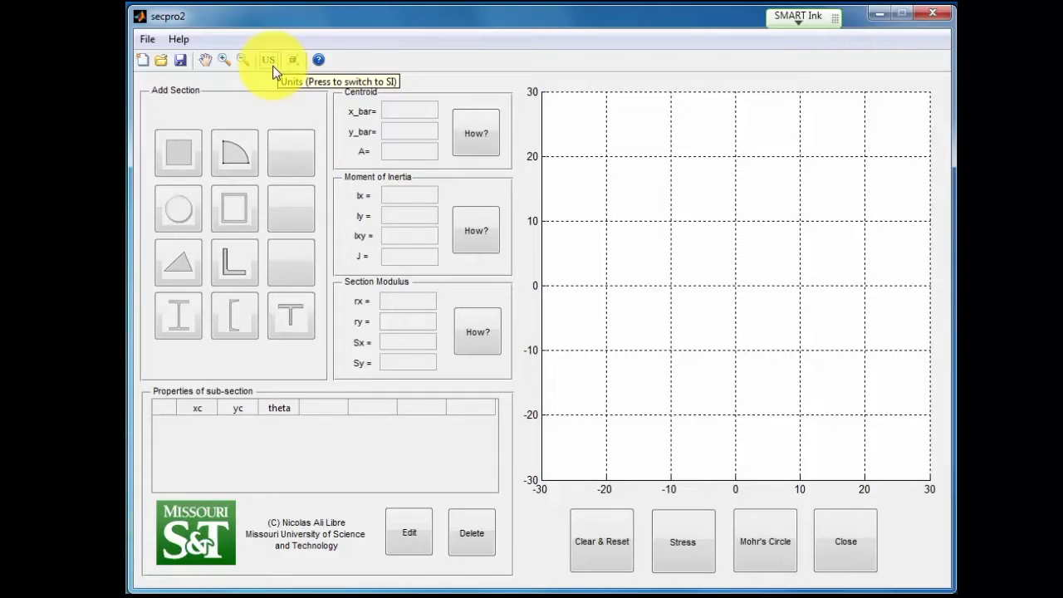
pyautogui.moveTo(292, 60)
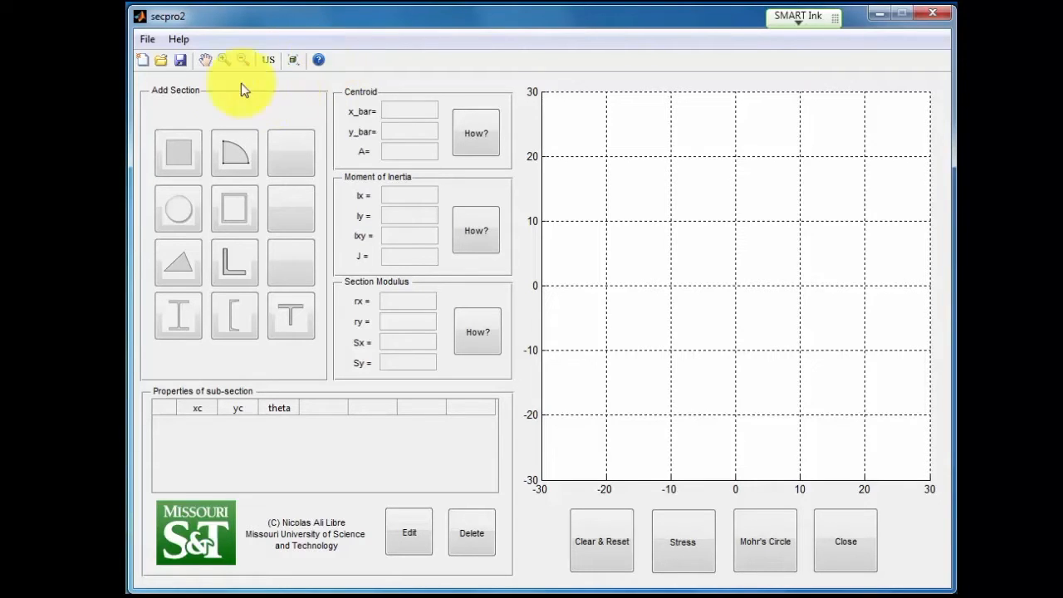
pyautogui.moveTo(175, 112)
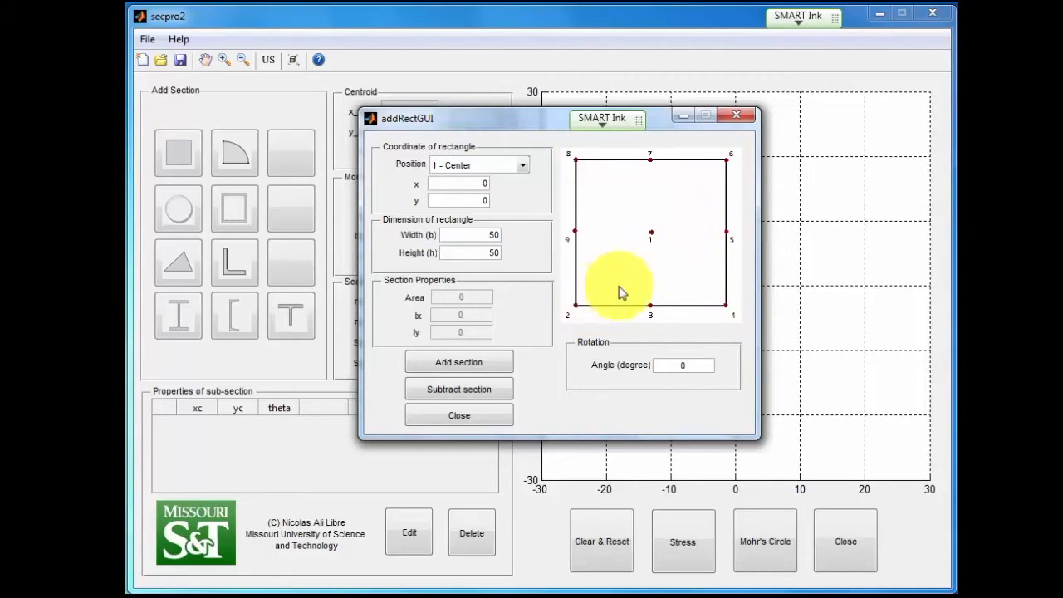
pyautogui.moveTo(581, 192)
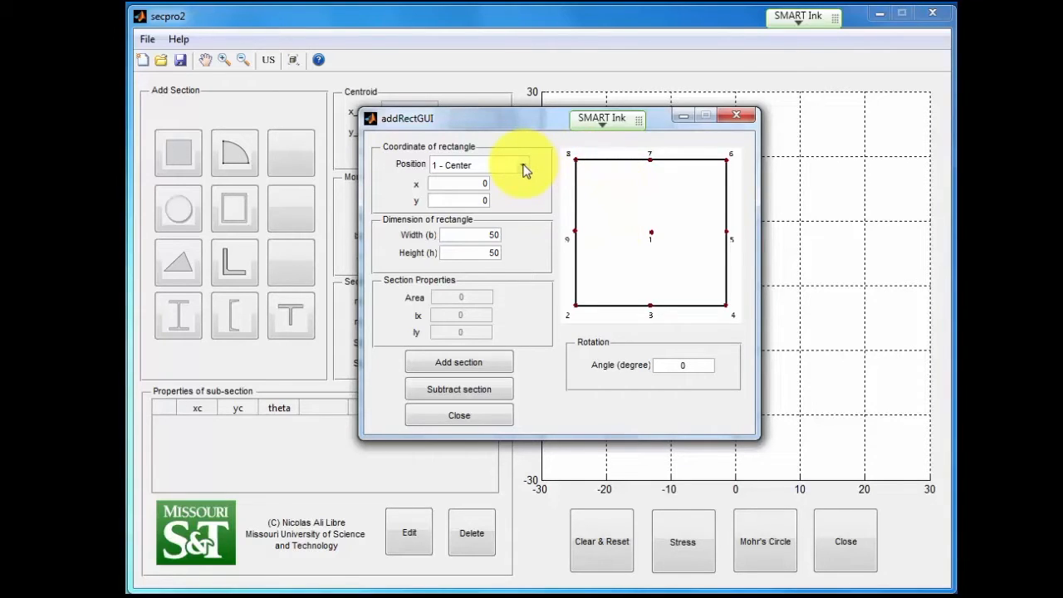
# Set the rectangle's position reference to 2 - Bottom-Left.
pyautogui.click(478, 164)
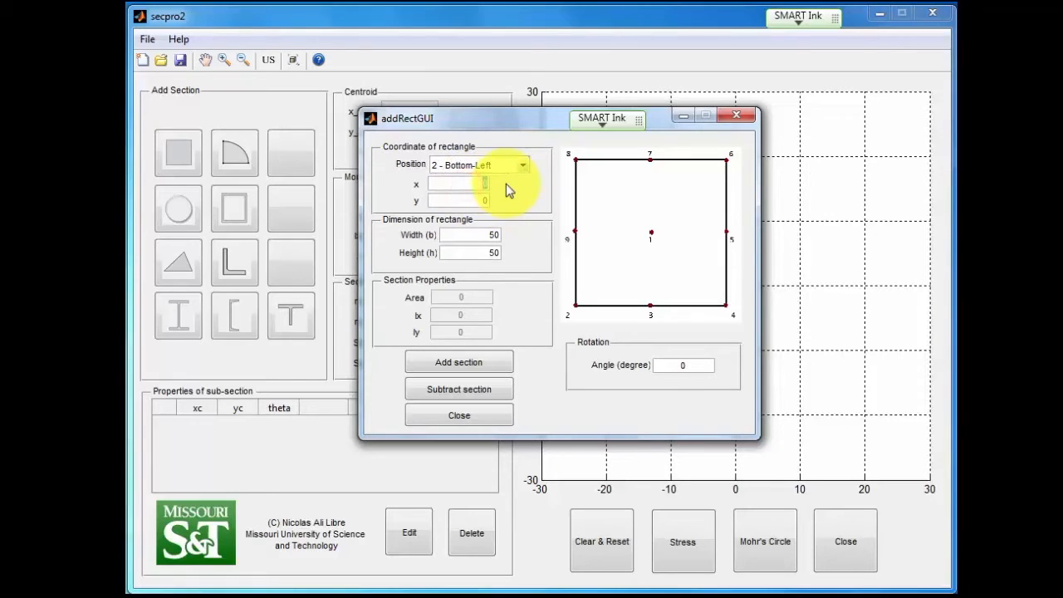
pyautogui.write('2')
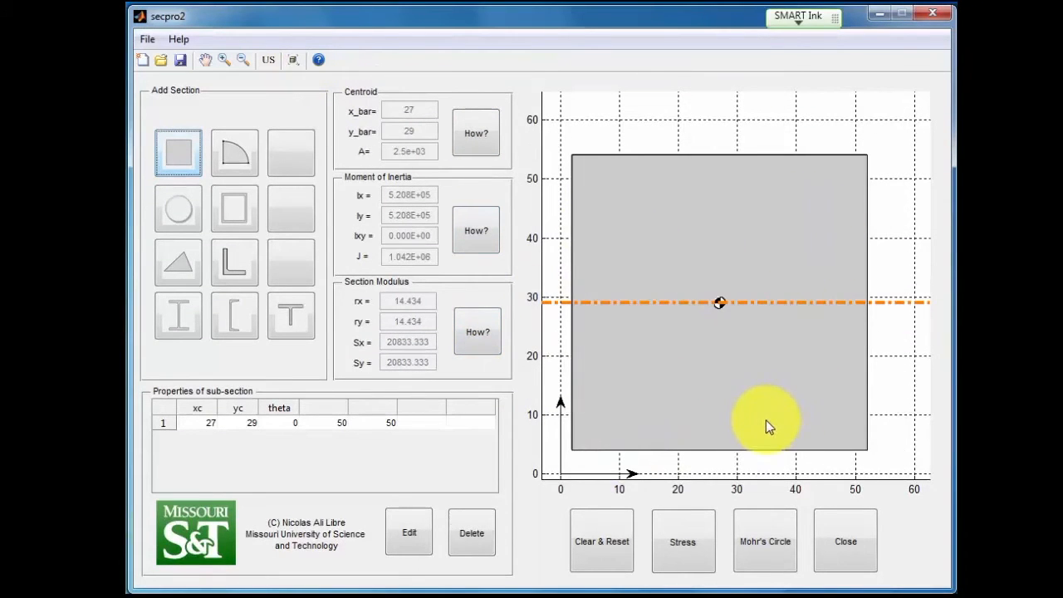
pyautogui.moveTo(581, 474)
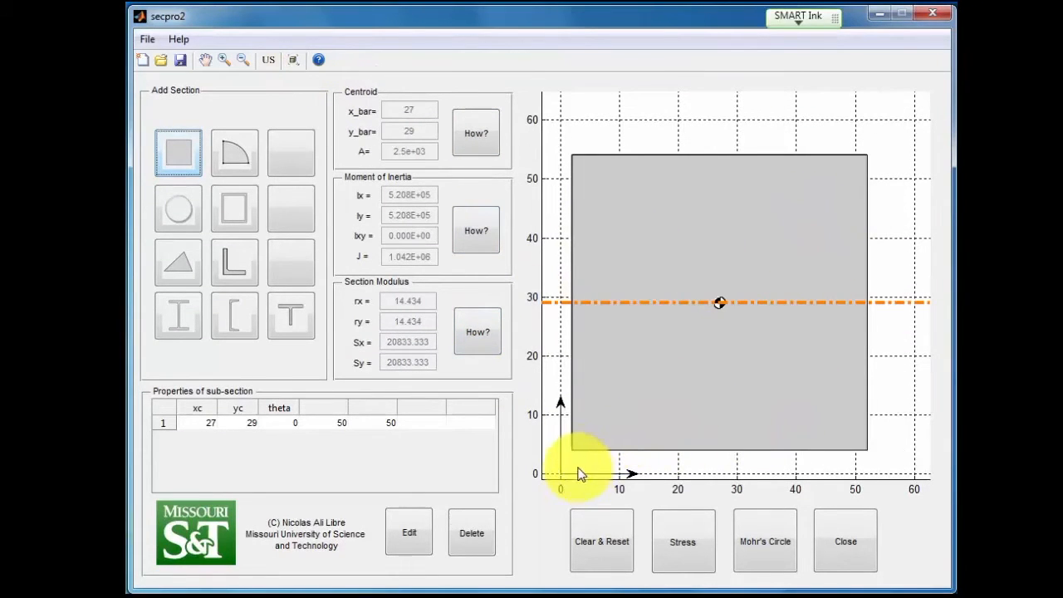
pyautogui.moveTo(580, 457)
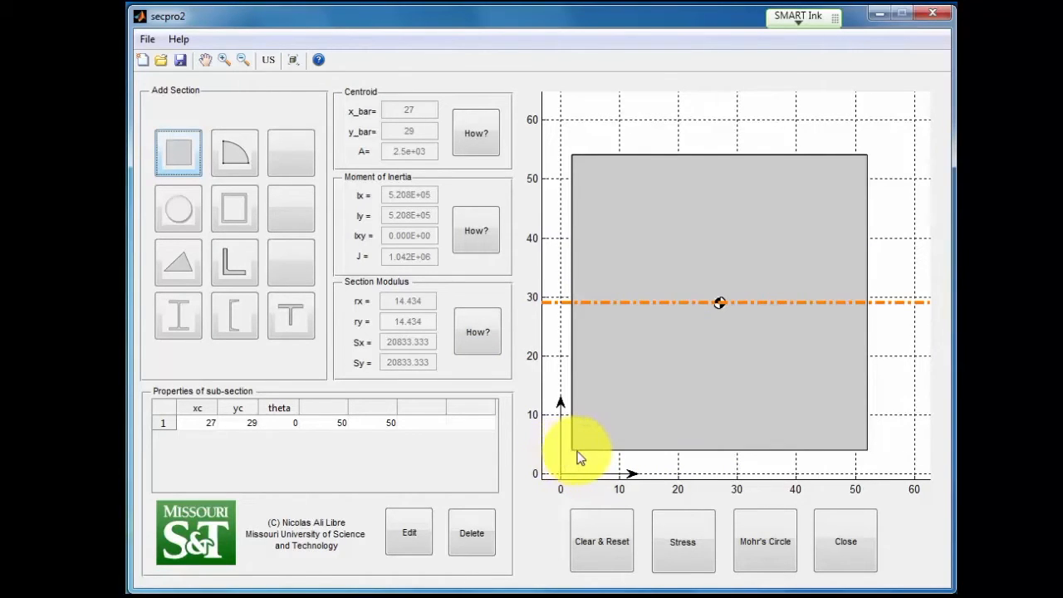
pyautogui.moveTo(158, 428)
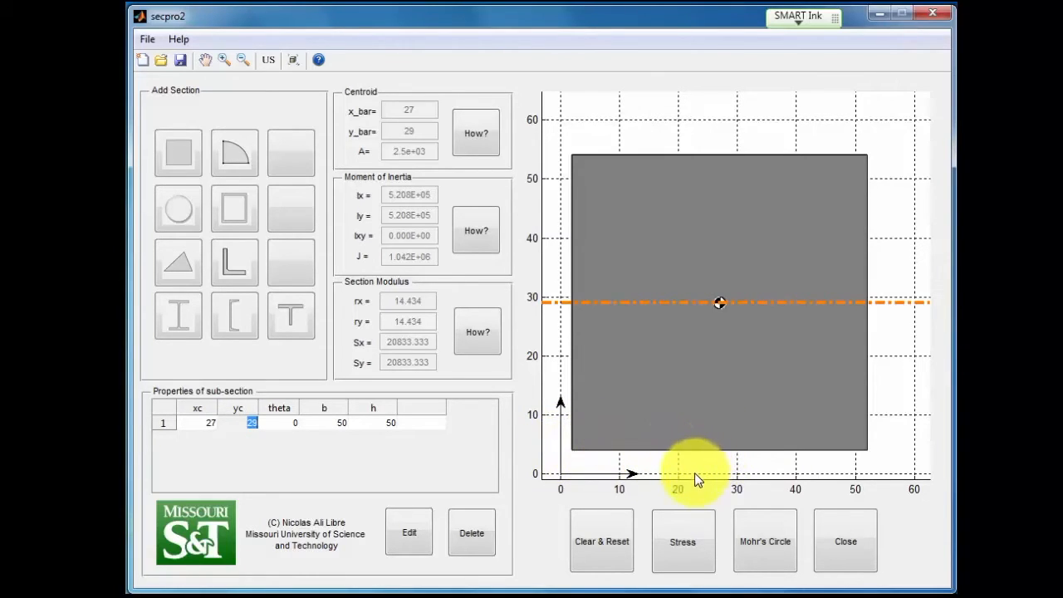
pyautogui.moveTo(471, 424)
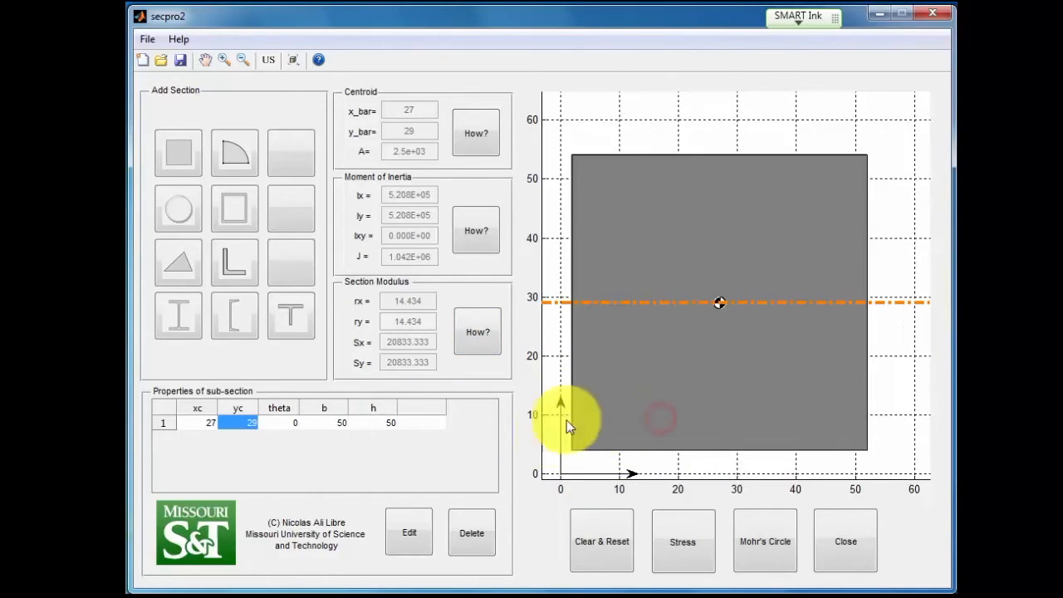
# Clear and reset all section data, confirming the erase request.
pyautogui.click(471, 532)
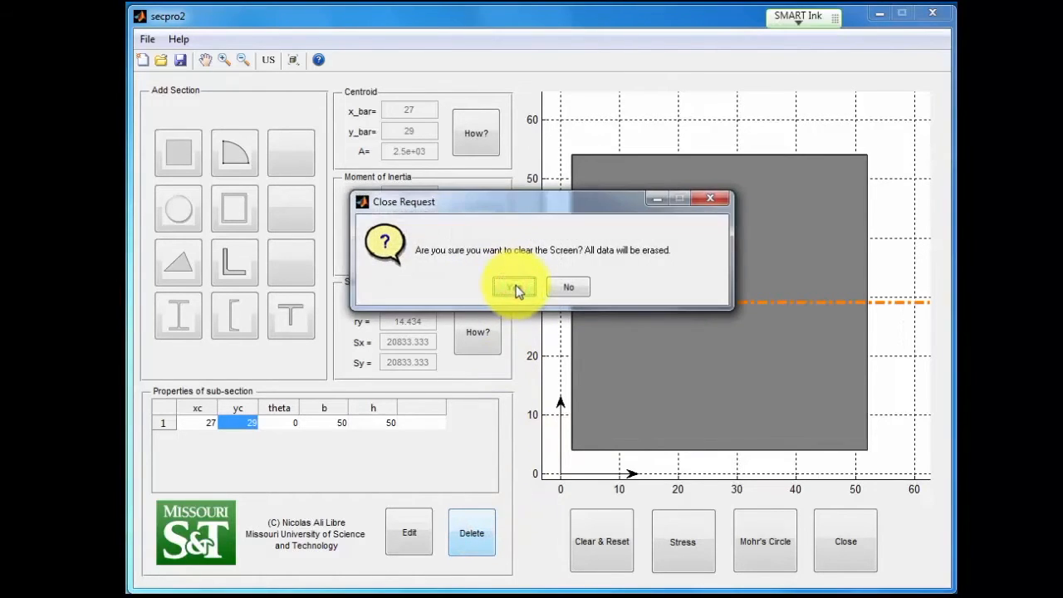
pyautogui.click(513, 287)
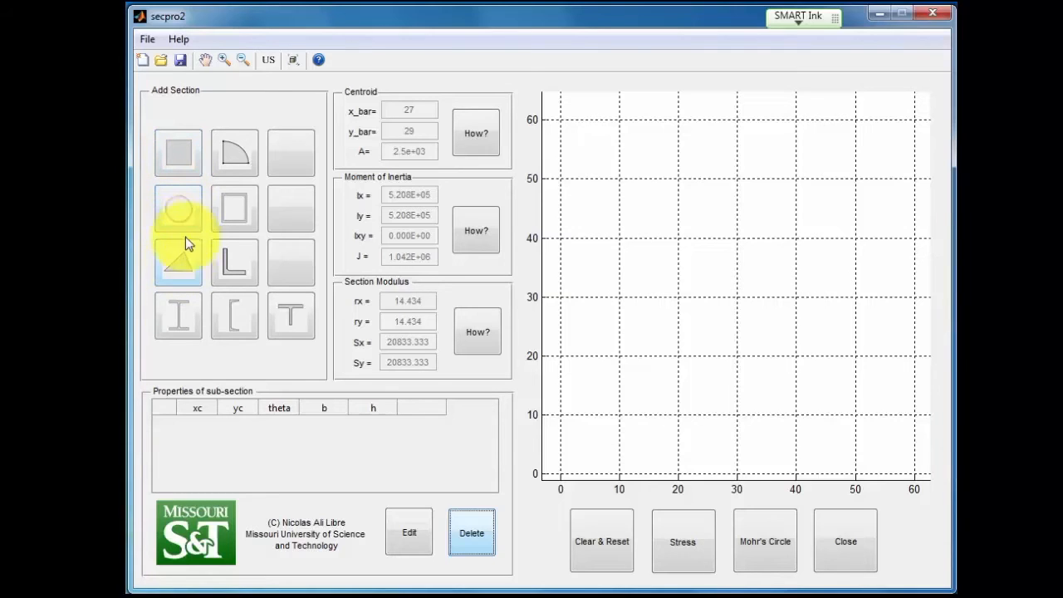
pyautogui.moveTo(235, 154)
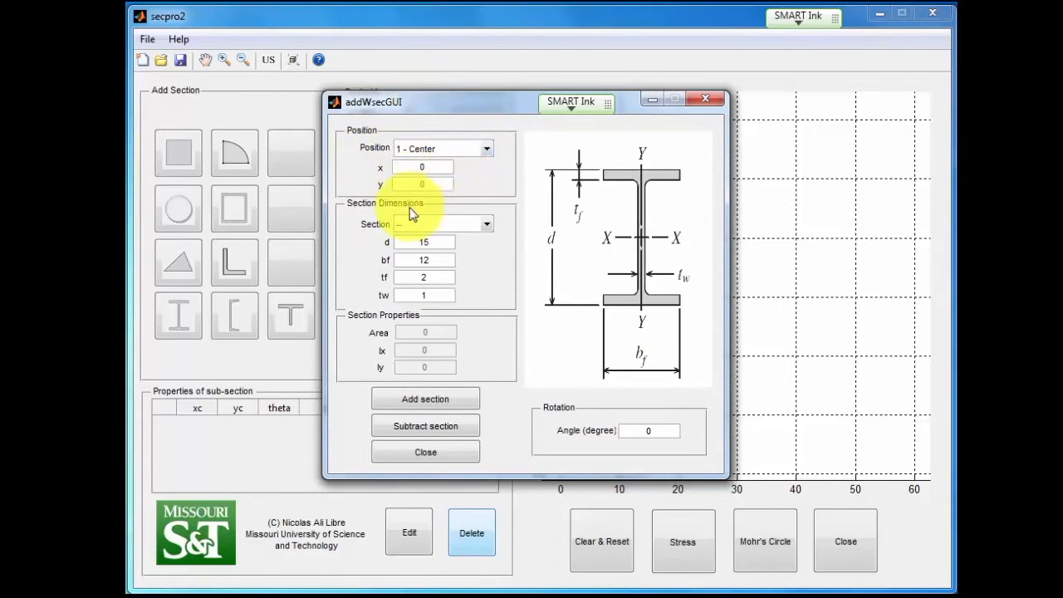
# Pick W16X40 from the standard W sections, set y to 8, and add it.
pyautogui.moveTo(373, 102); pyautogui.dragTo(304, 89)
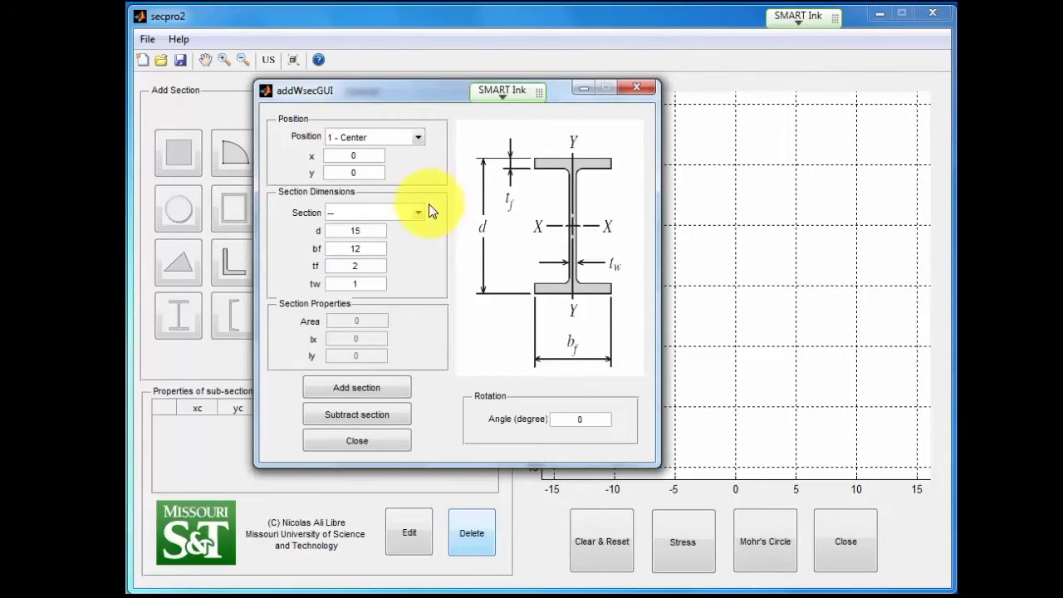
pyautogui.click(418, 211)
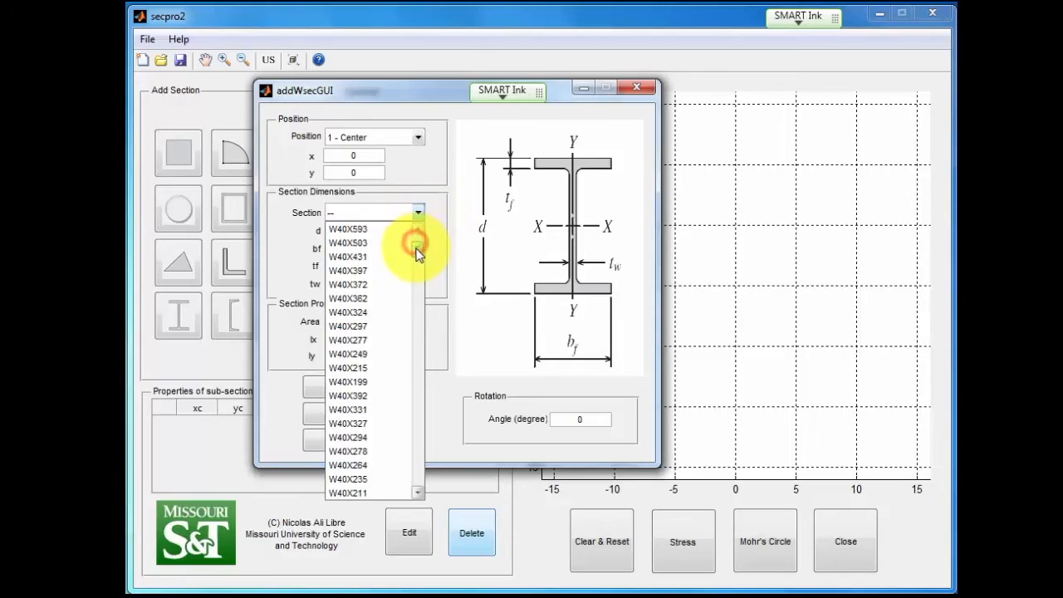
pyautogui.scroll(-3)
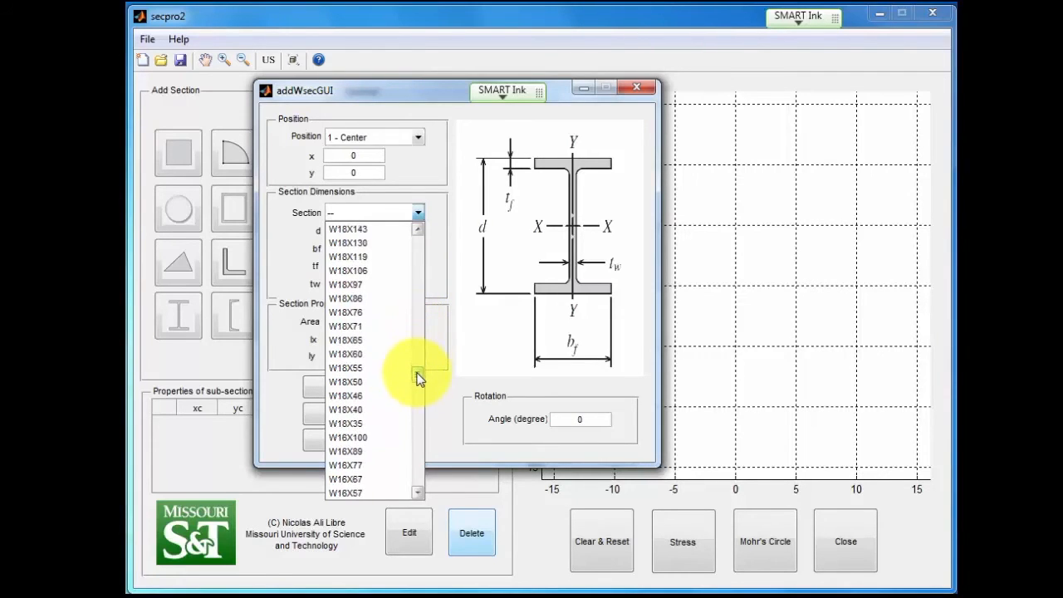
pyautogui.scroll(-3)
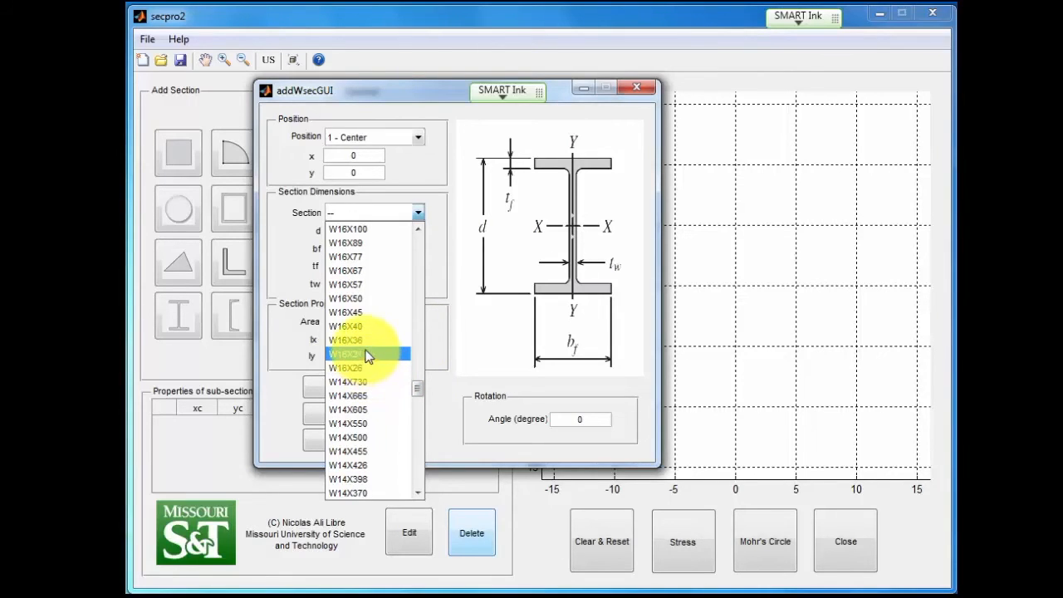
pyautogui.click(346, 326)
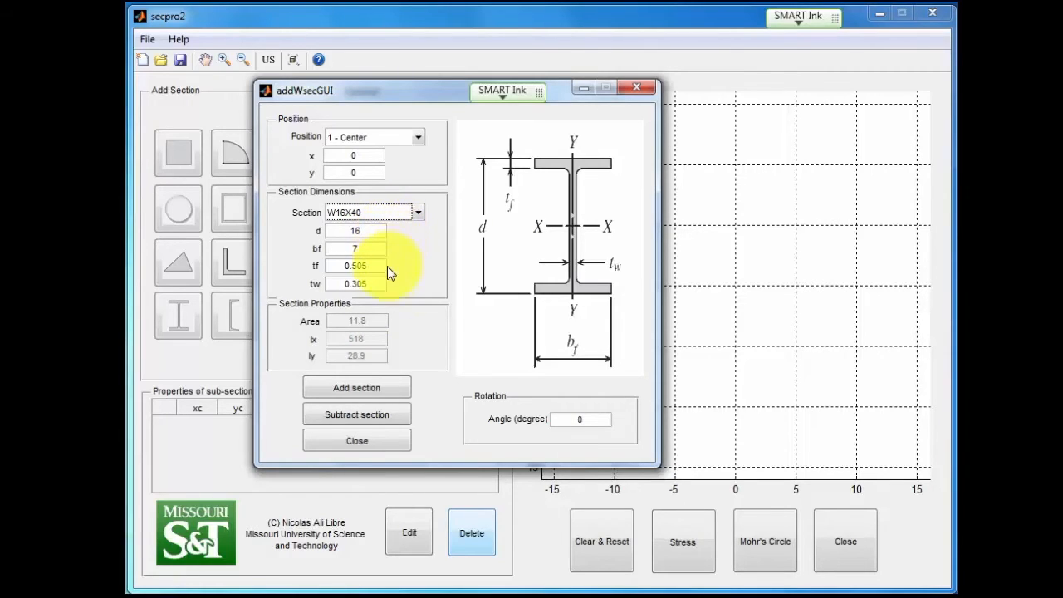
pyautogui.moveTo(372, 168)
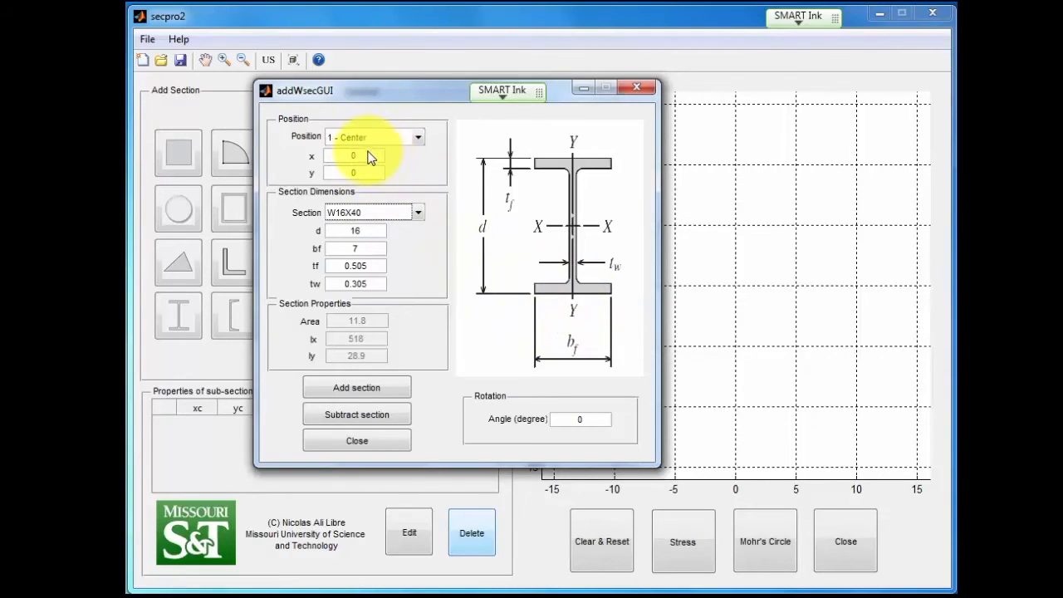
pyautogui.click(353, 173)
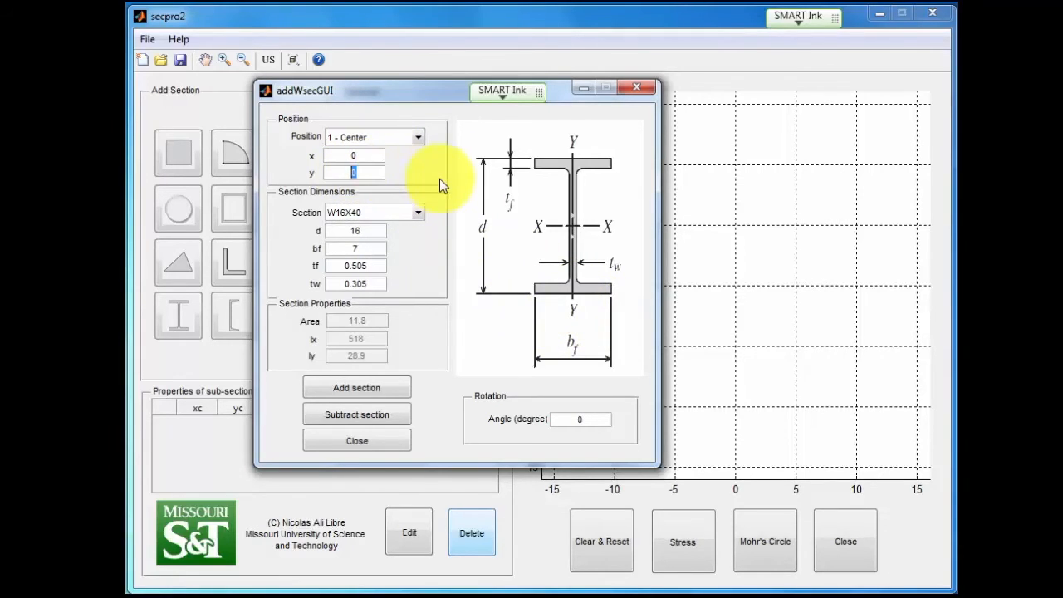
pyautogui.write('8')
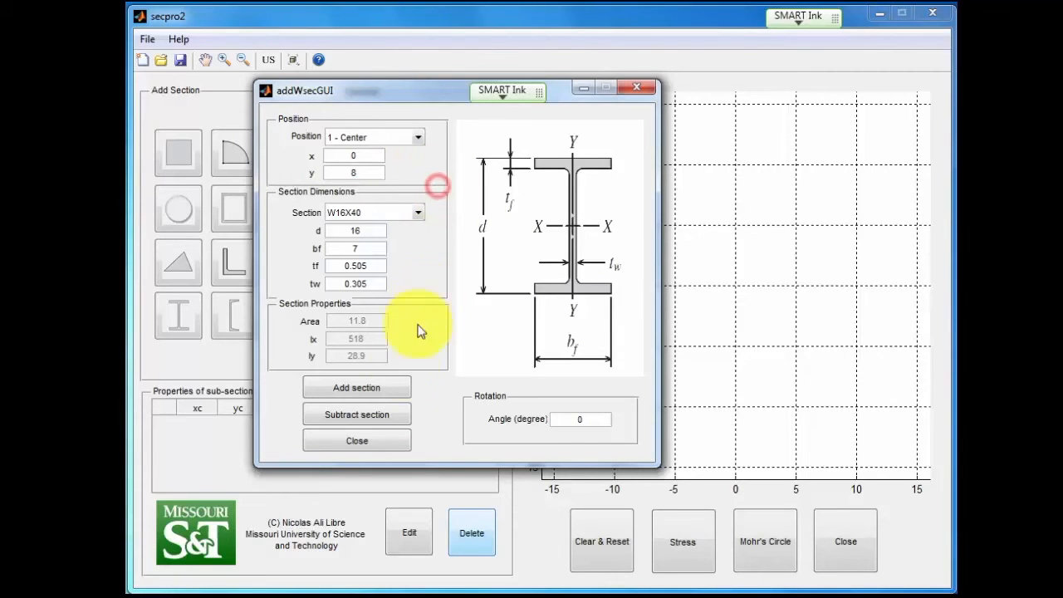
pyautogui.click(356, 388)
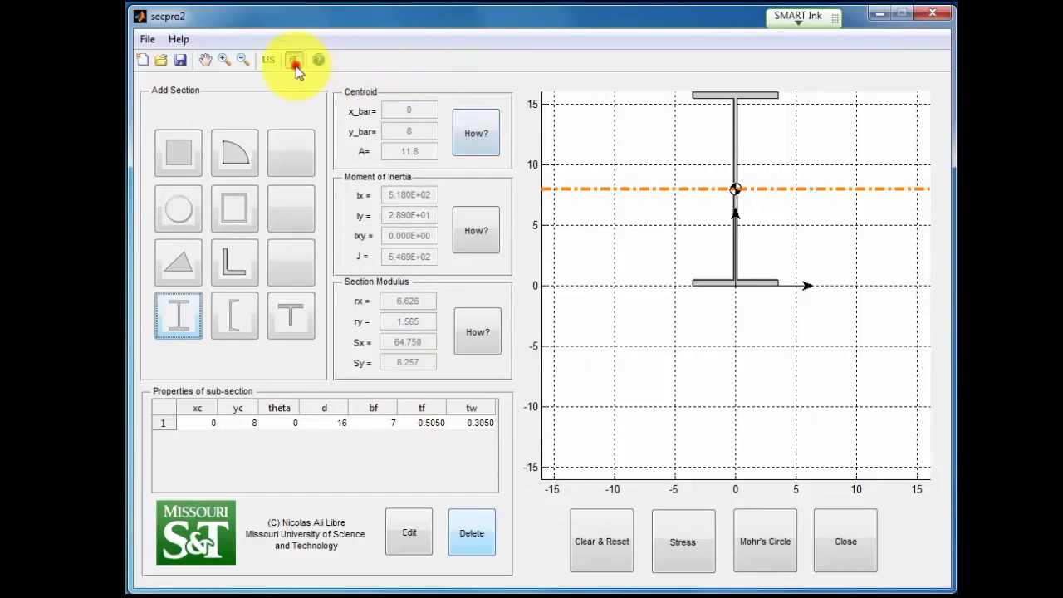
# Fit the plot to the I-beam and show the centroid calculation explanation.
pyautogui.click(293, 60)
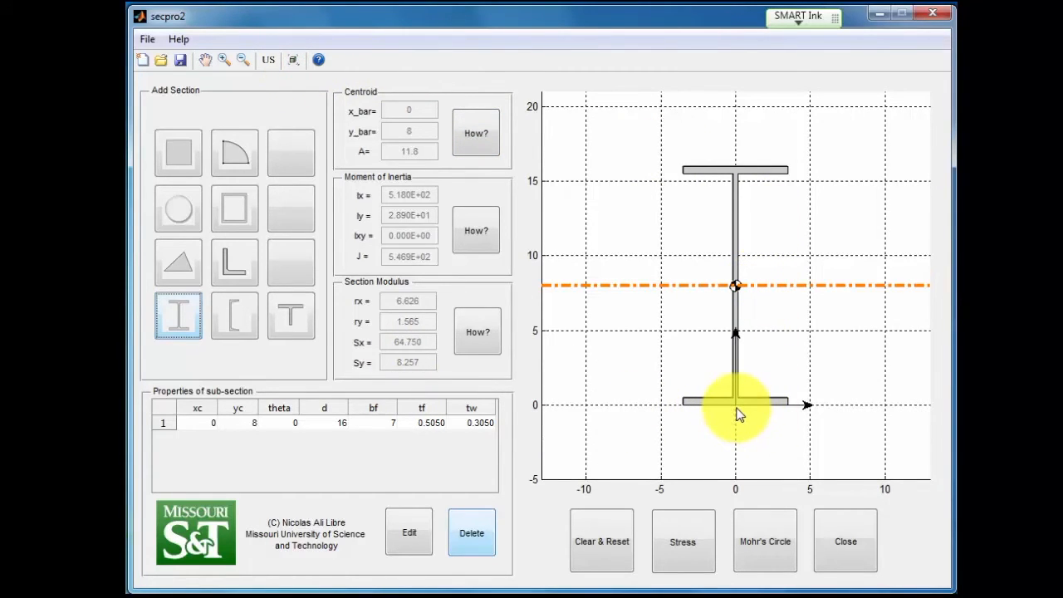
pyautogui.moveTo(738, 412)
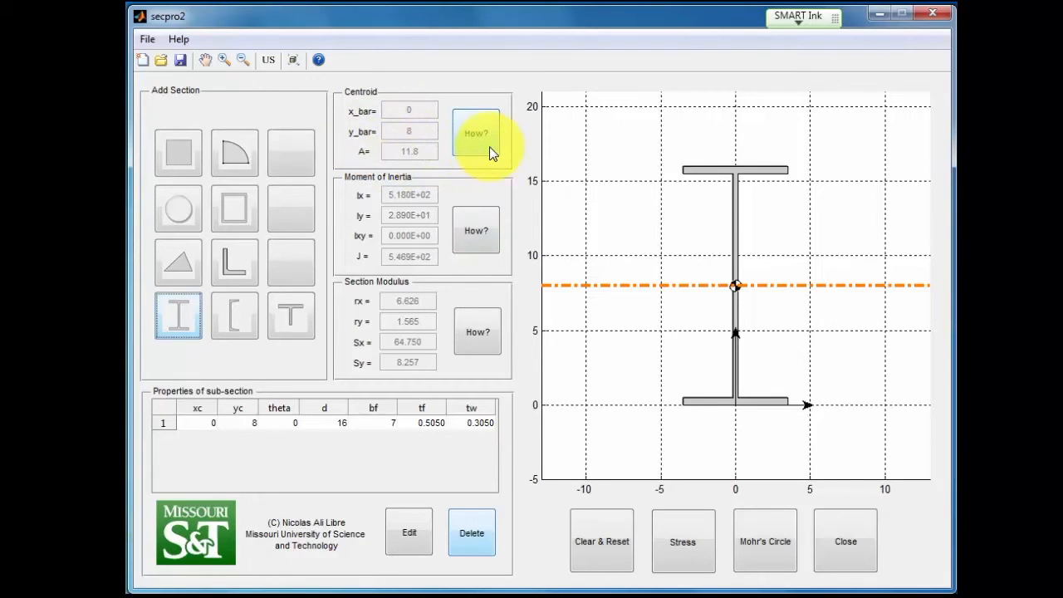
pyautogui.click(476, 133)
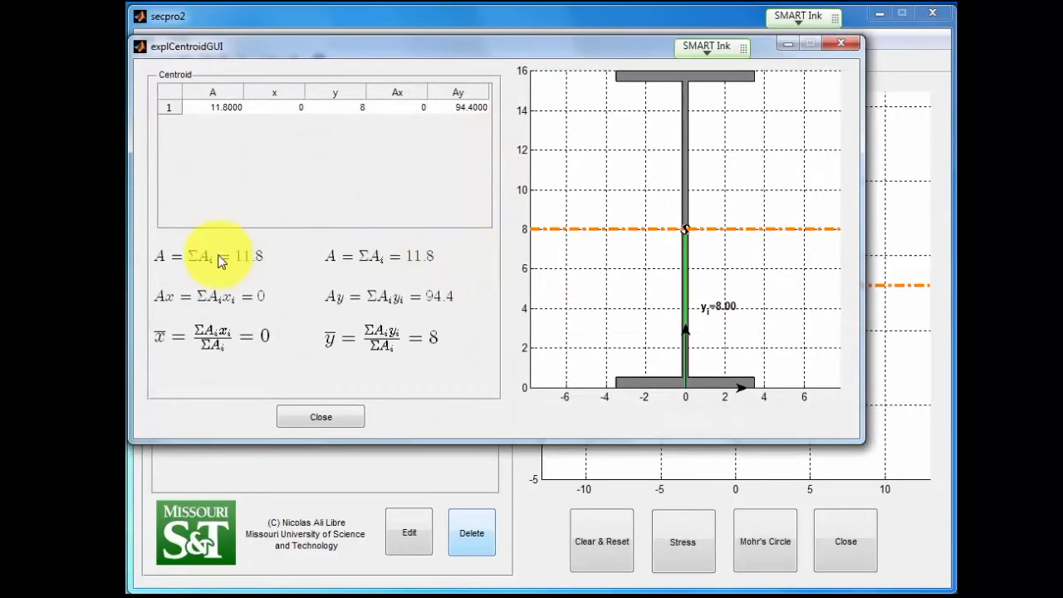
pyautogui.moveTo(191, 274)
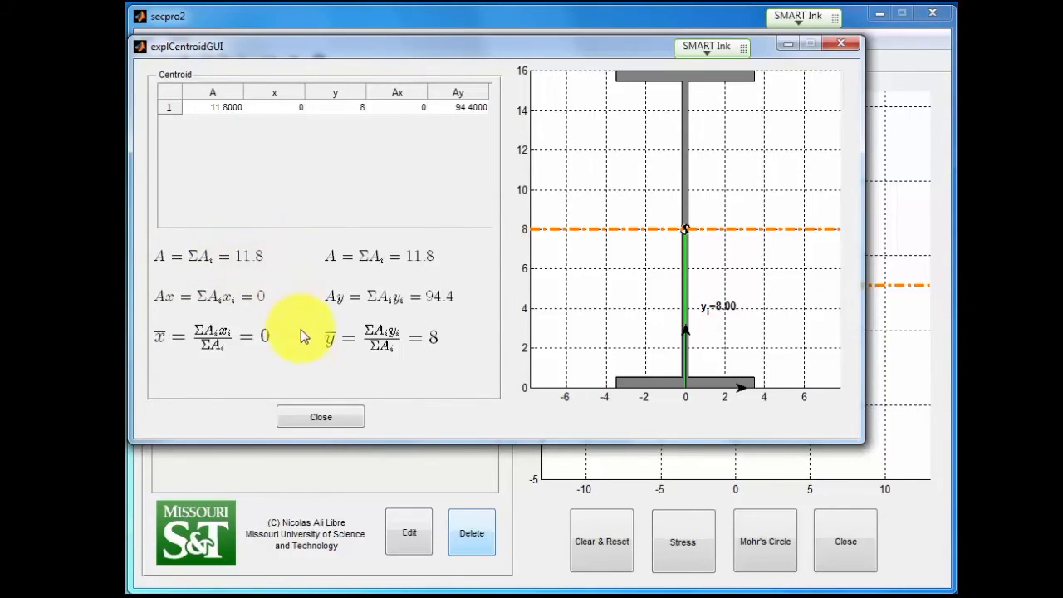
pyautogui.moveTo(403, 366)
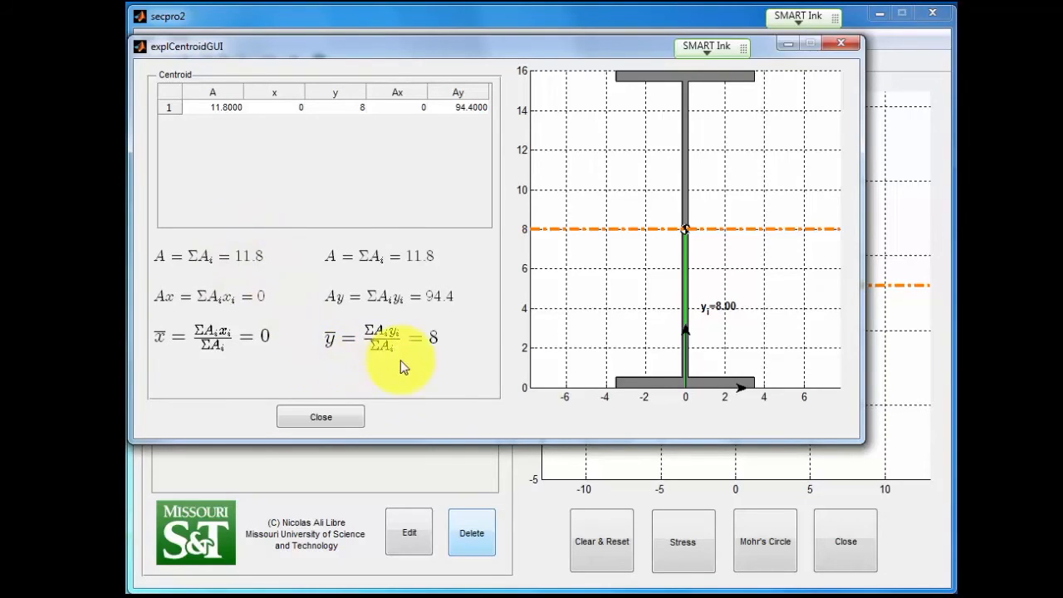
pyautogui.moveTo(299, 298)
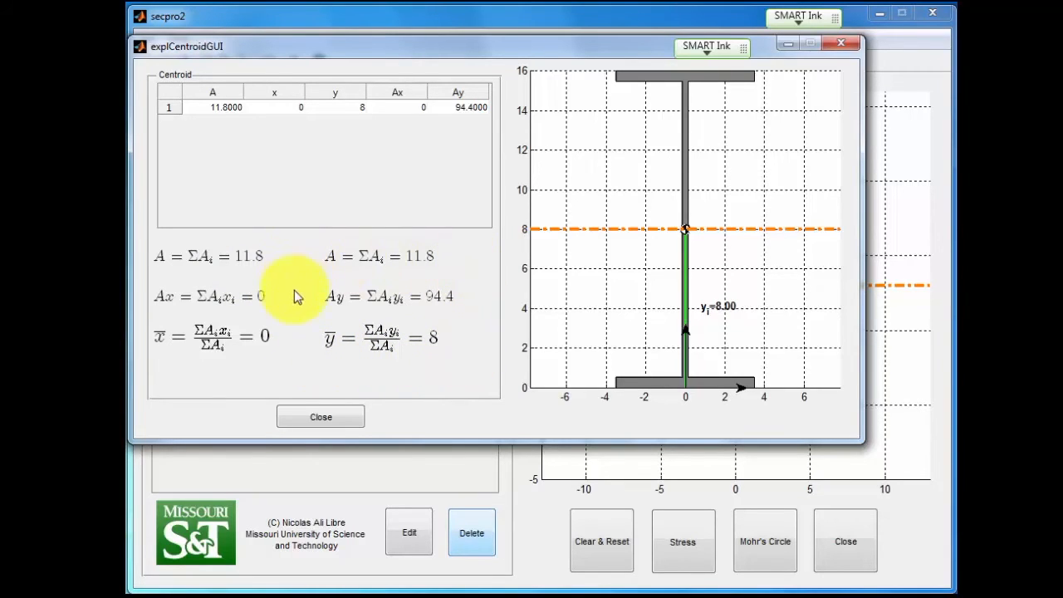
pyautogui.moveTo(698, 396)
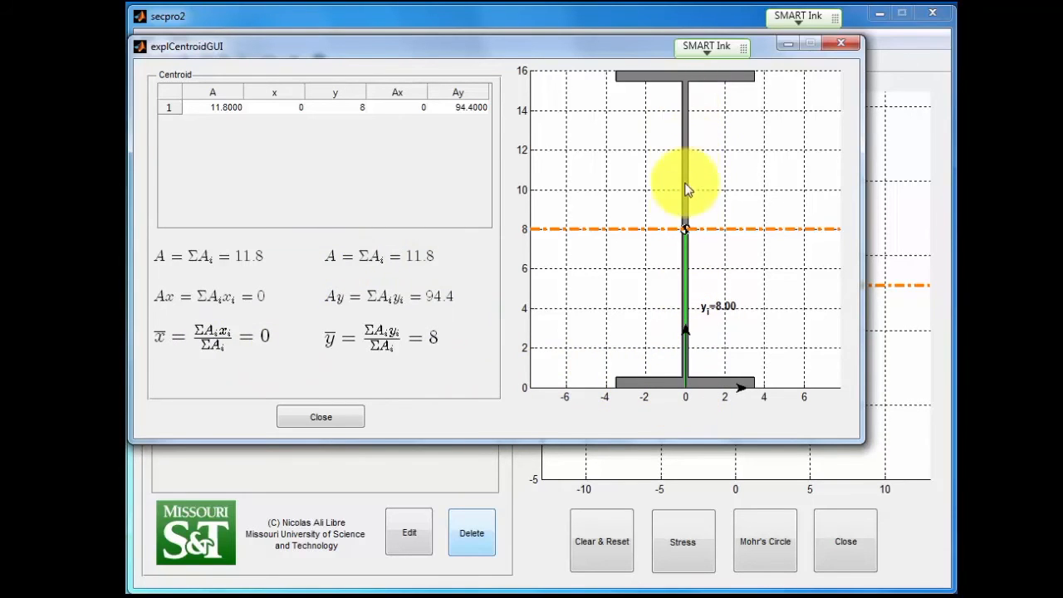
# Close the centroid explanation window.
pyautogui.click(320, 416)
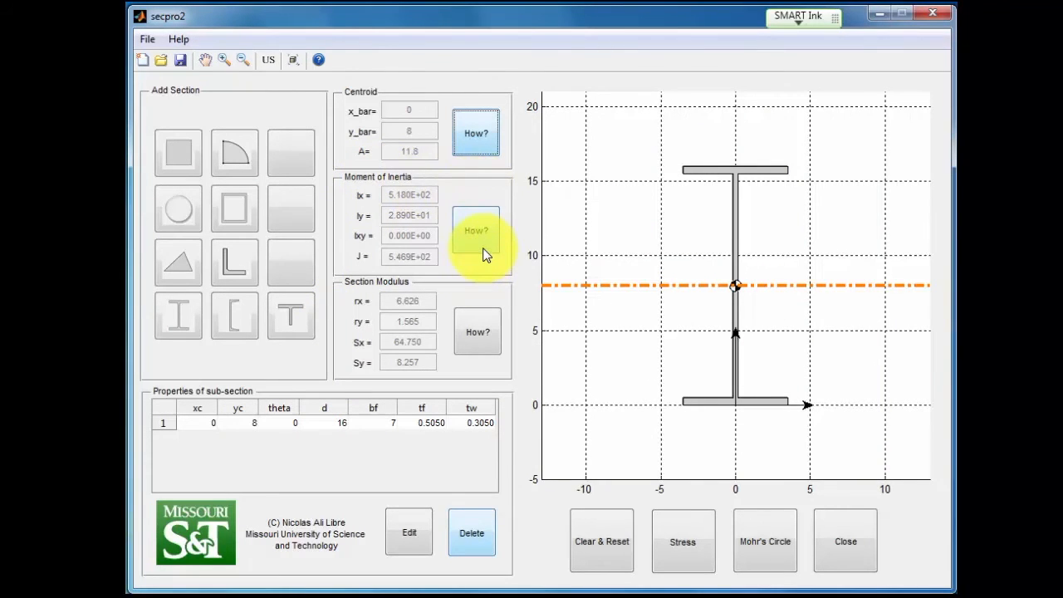
pyautogui.click(476, 230)
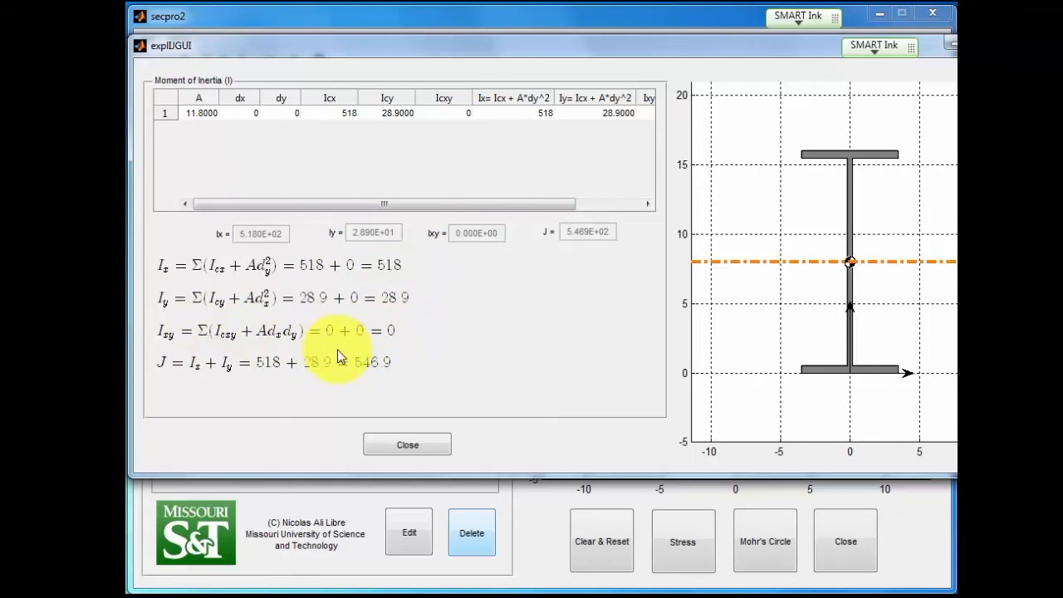
pyautogui.moveTo(253, 378)
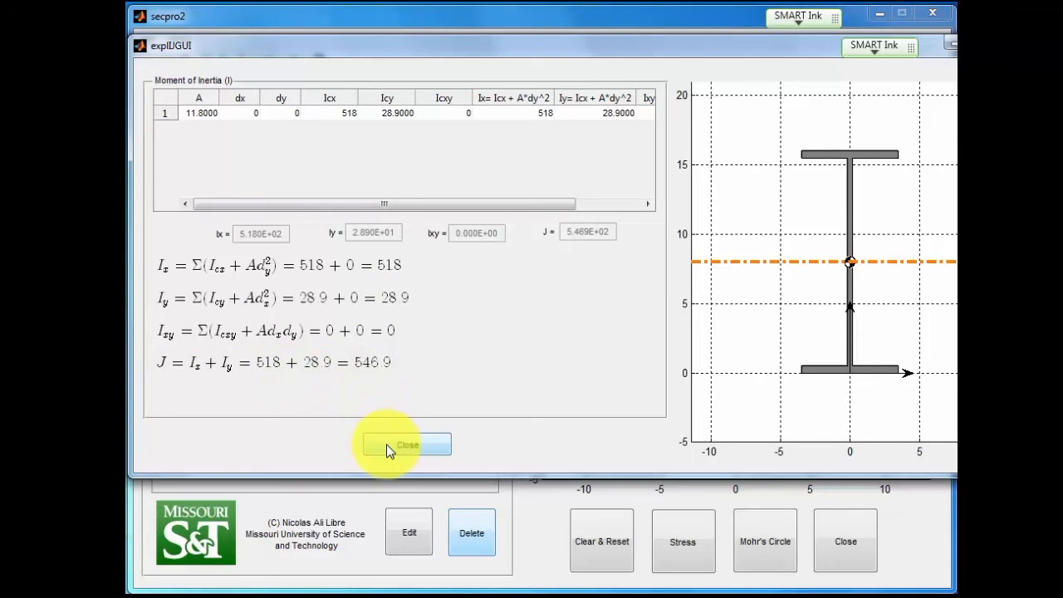
pyautogui.click(407, 444)
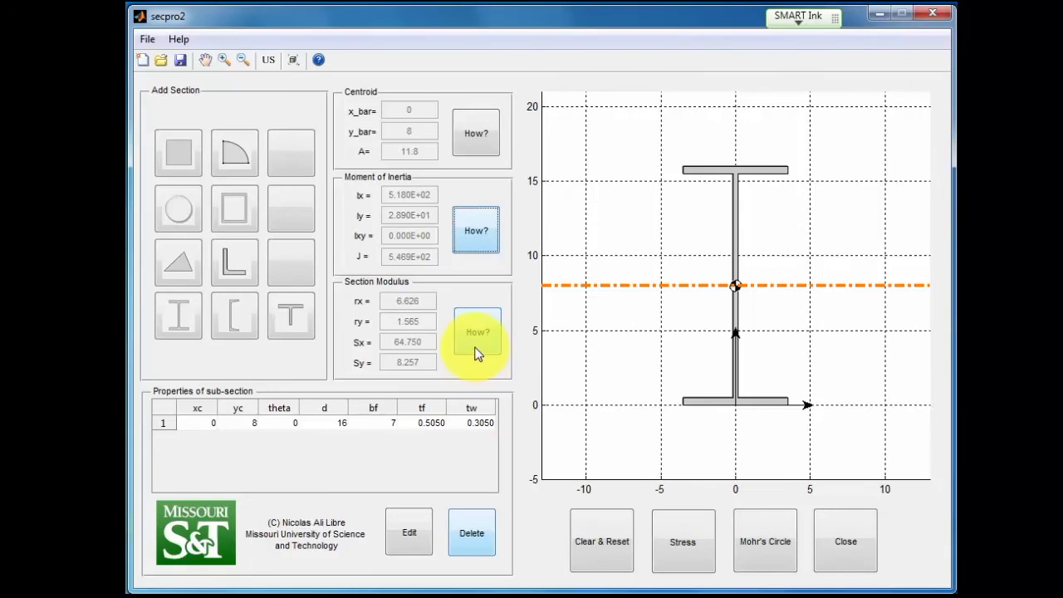
# Review the section modulus explanation (Sx 64.75, Sy 8.257), then close it.
pyautogui.click(476, 333)
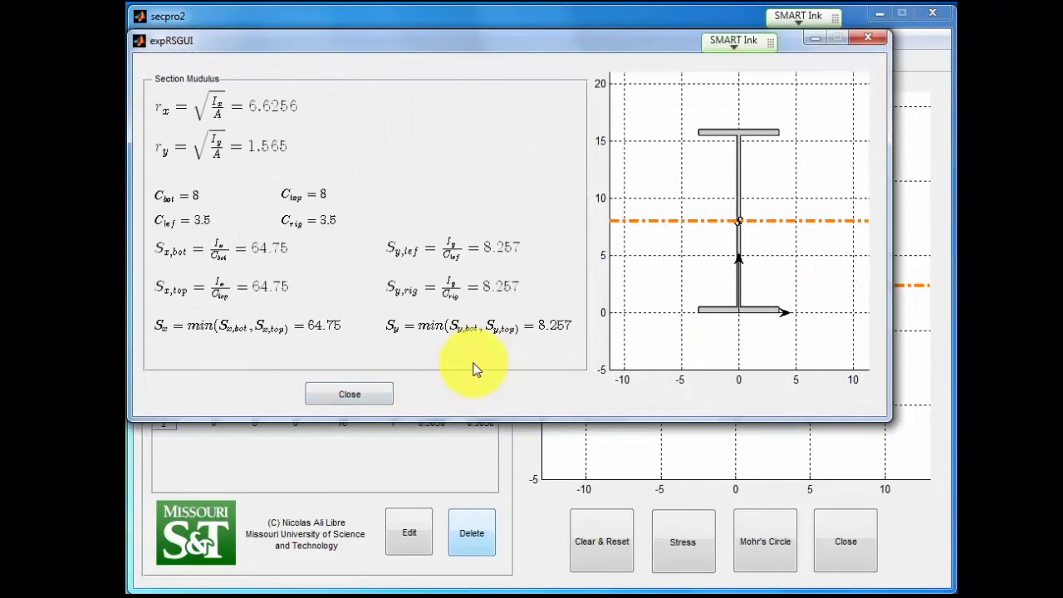
pyautogui.moveTo(211, 121)
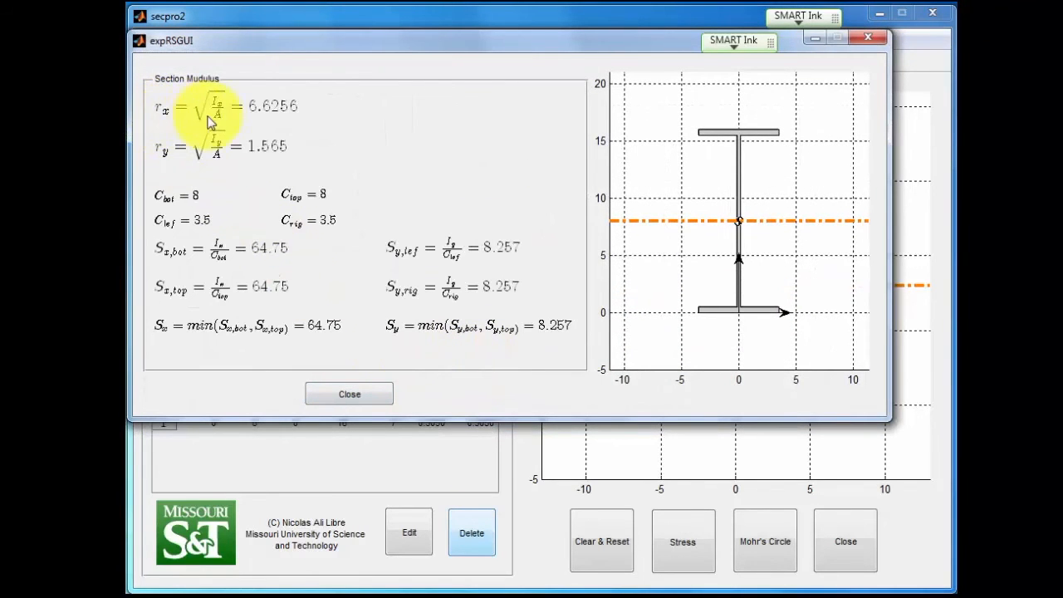
pyautogui.moveTo(287, 124)
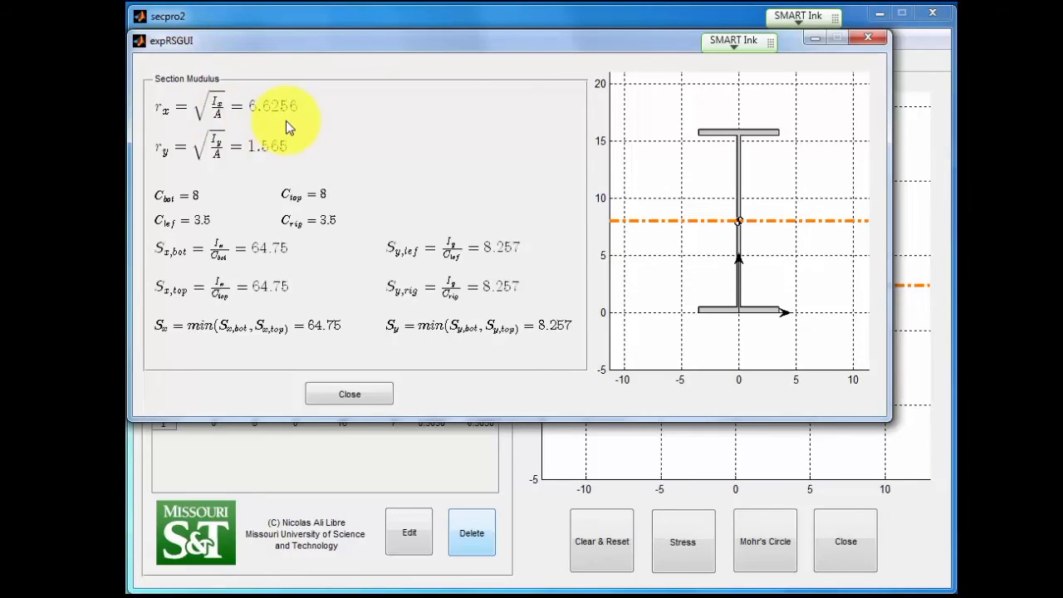
pyautogui.moveTo(572, 125)
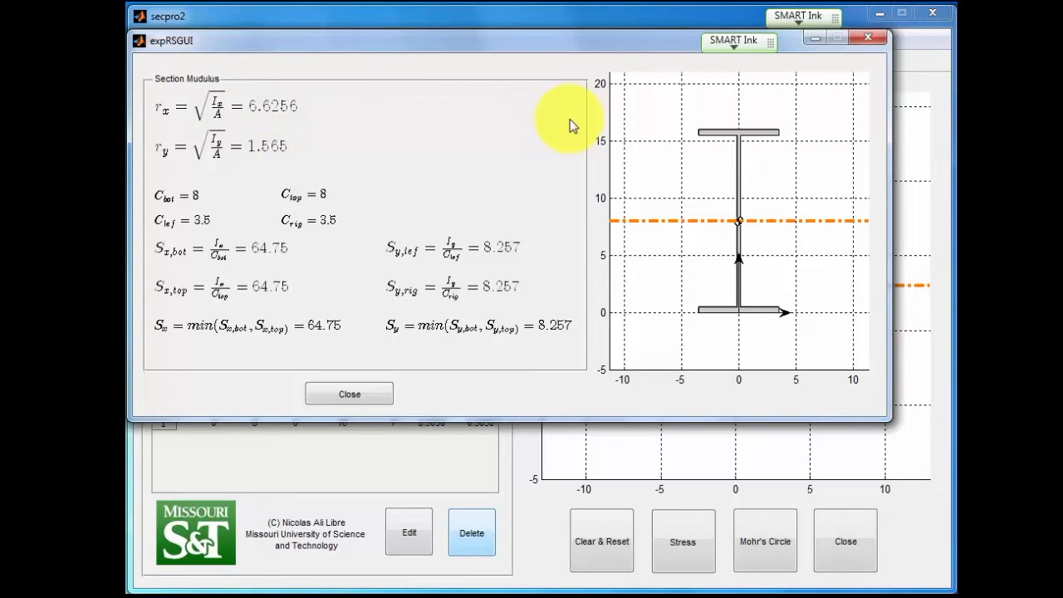
pyautogui.moveTo(399, 206)
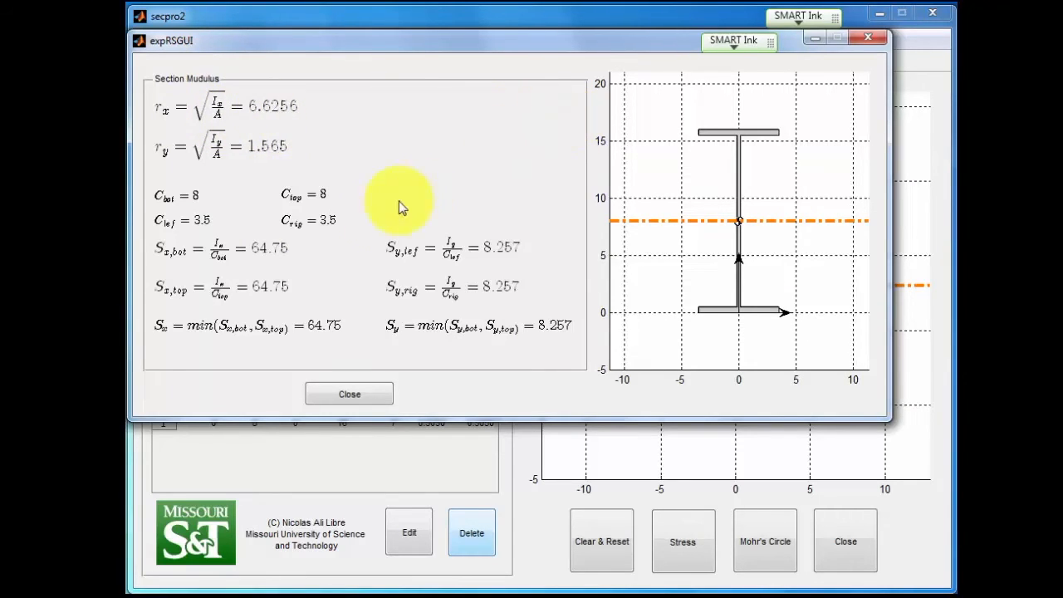
pyautogui.click(349, 394)
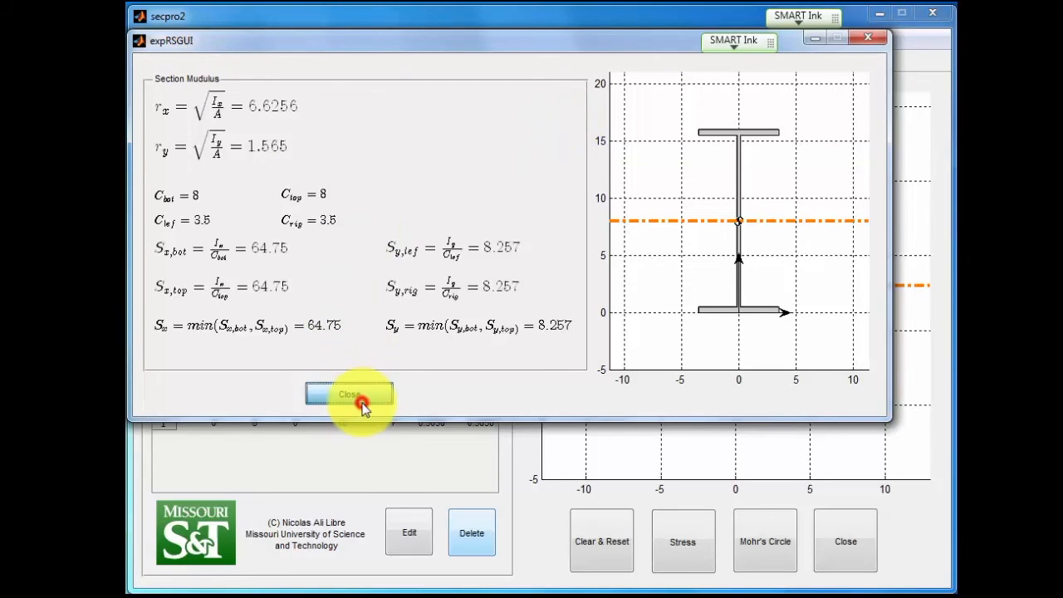
pyautogui.click(349, 393)
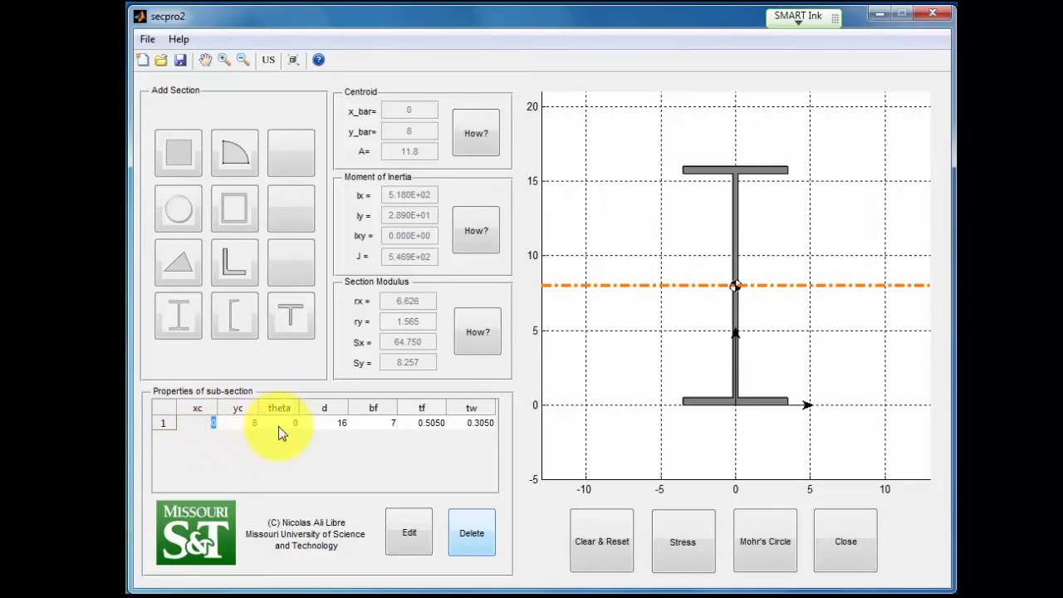
pyautogui.moveTo(276, 432)
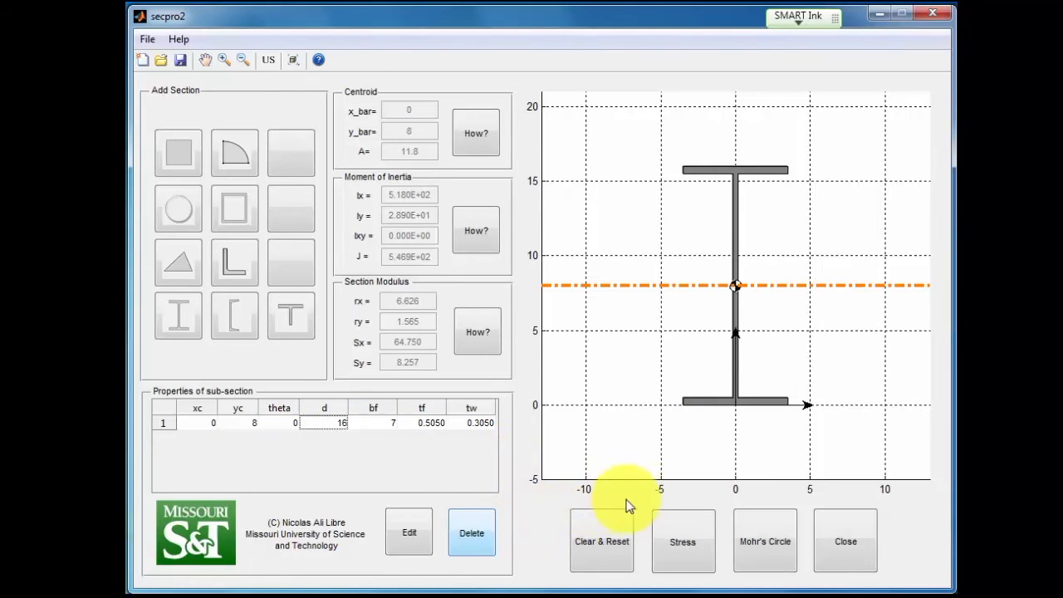
pyautogui.moveTo(540, 572)
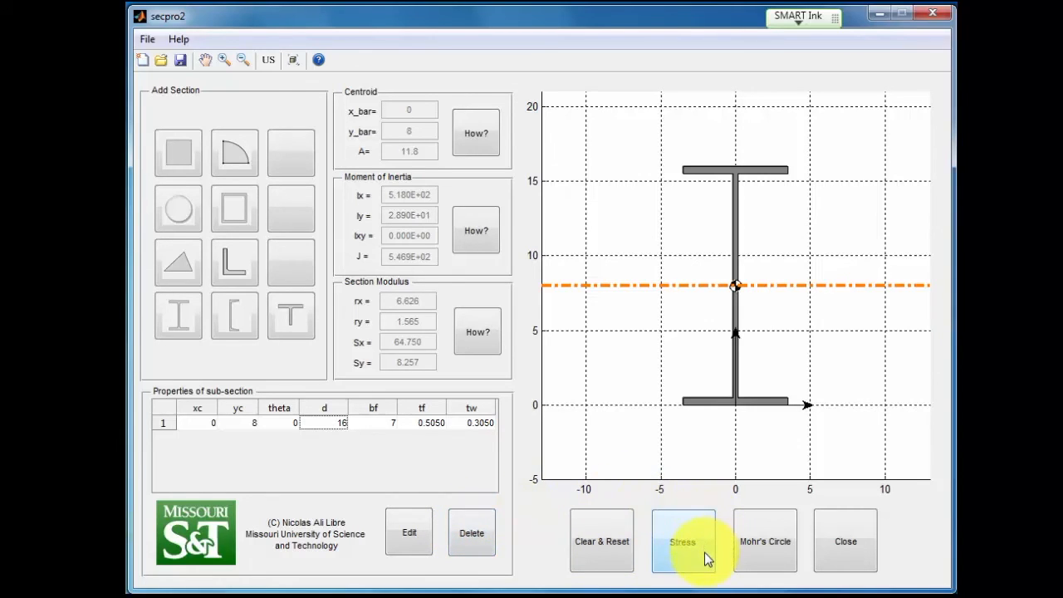
# Open the stress distribution analysis and apply a 10 kip-ft moment Mx.
pyautogui.click(683, 542)
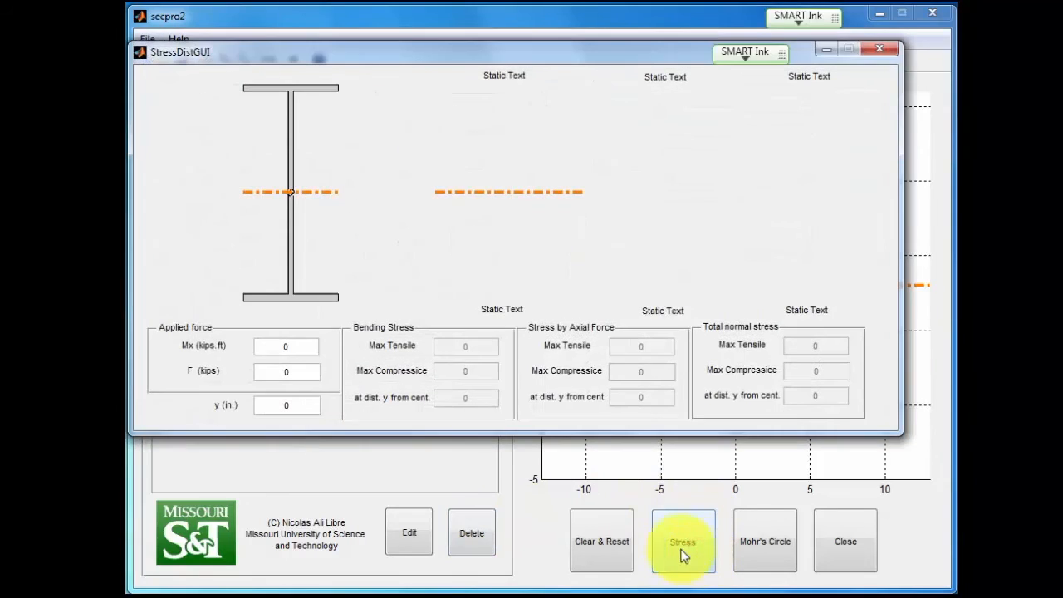
pyautogui.moveTo(359, 131)
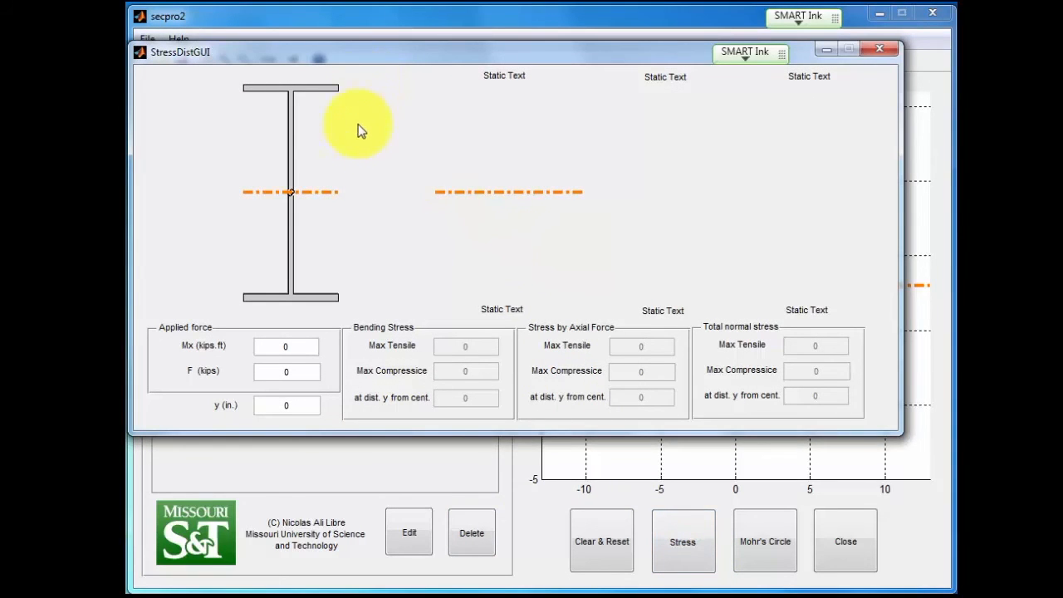
pyautogui.moveTo(484, 109)
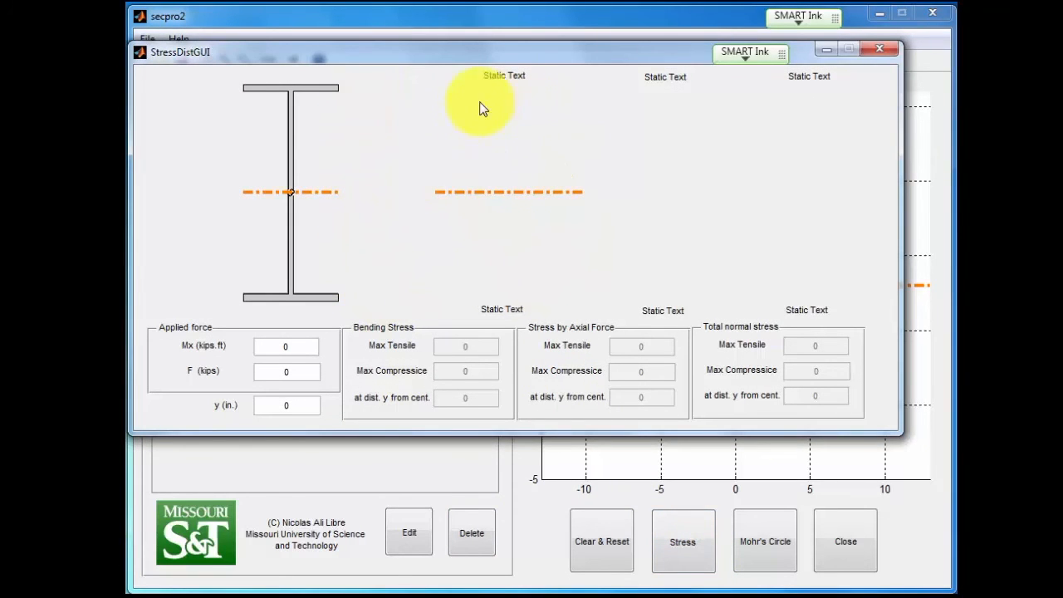
pyautogui.moveTo(454, 299)
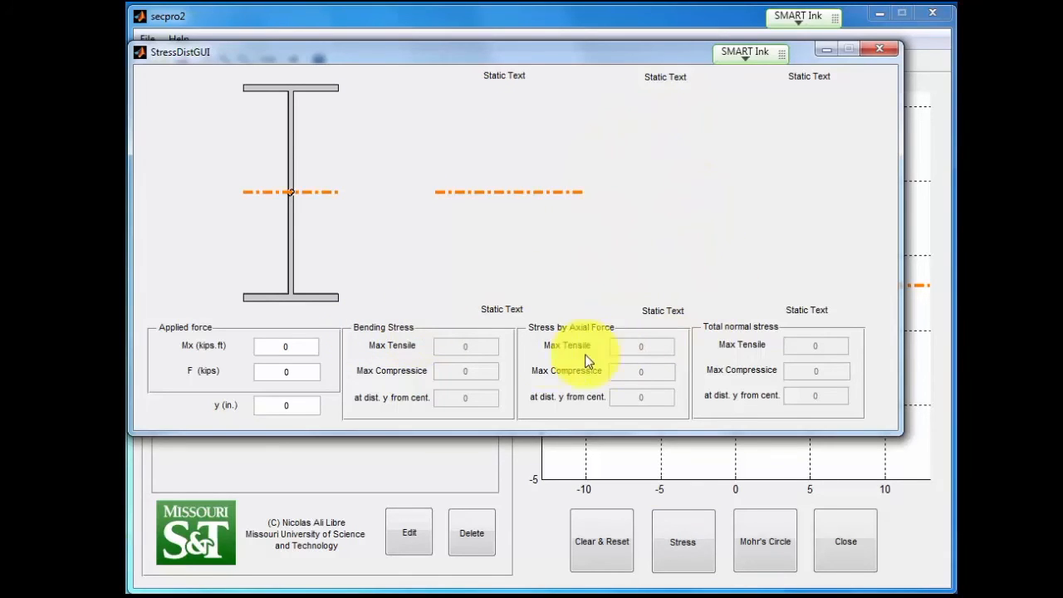
pyautogui.moveTo(851, 208)
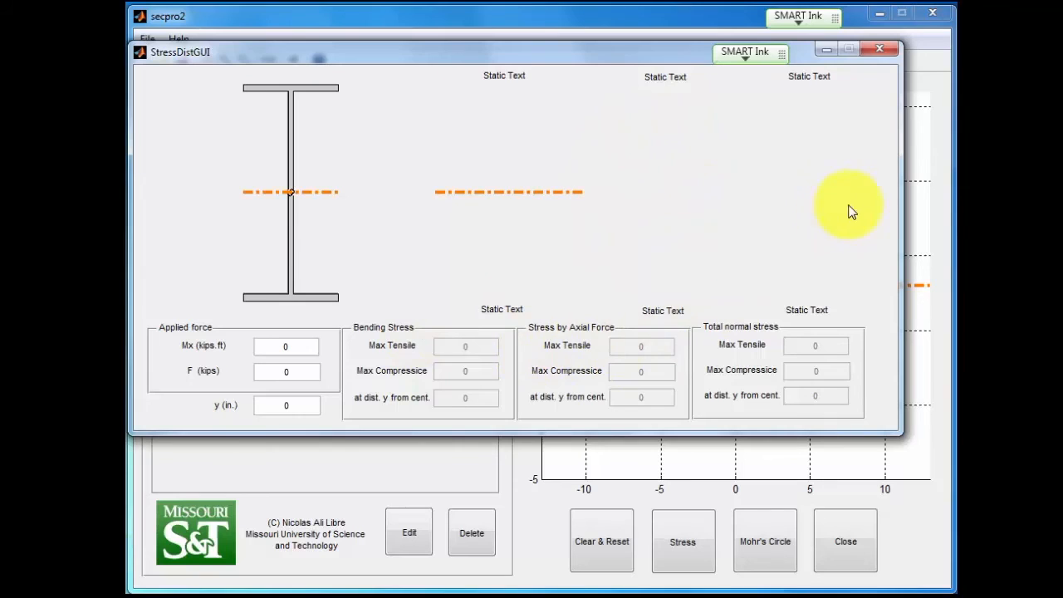
pyautogui.moveTo(827, 200)
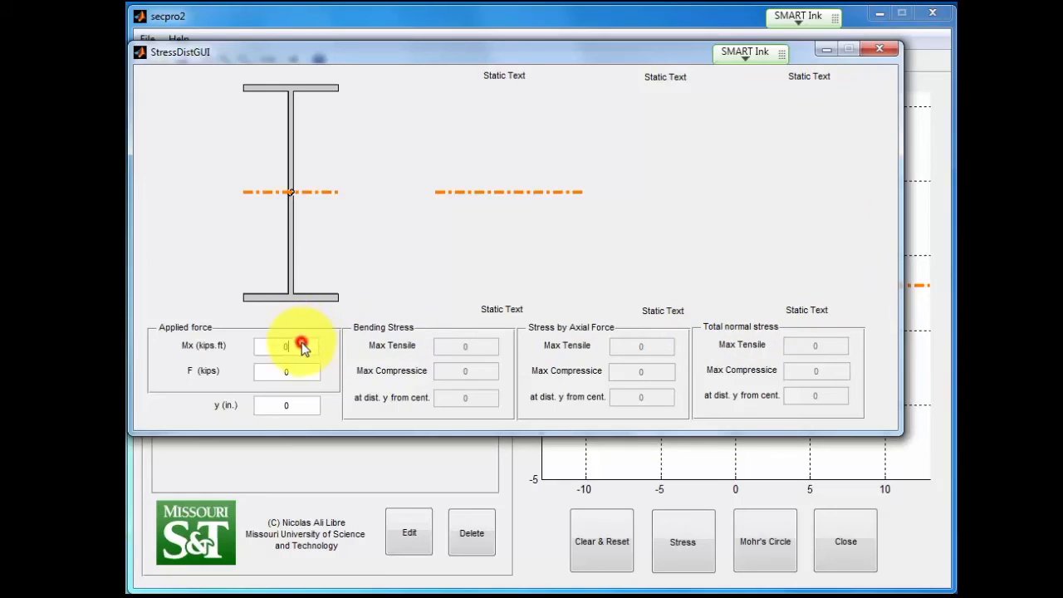
pyautogui.write('10')
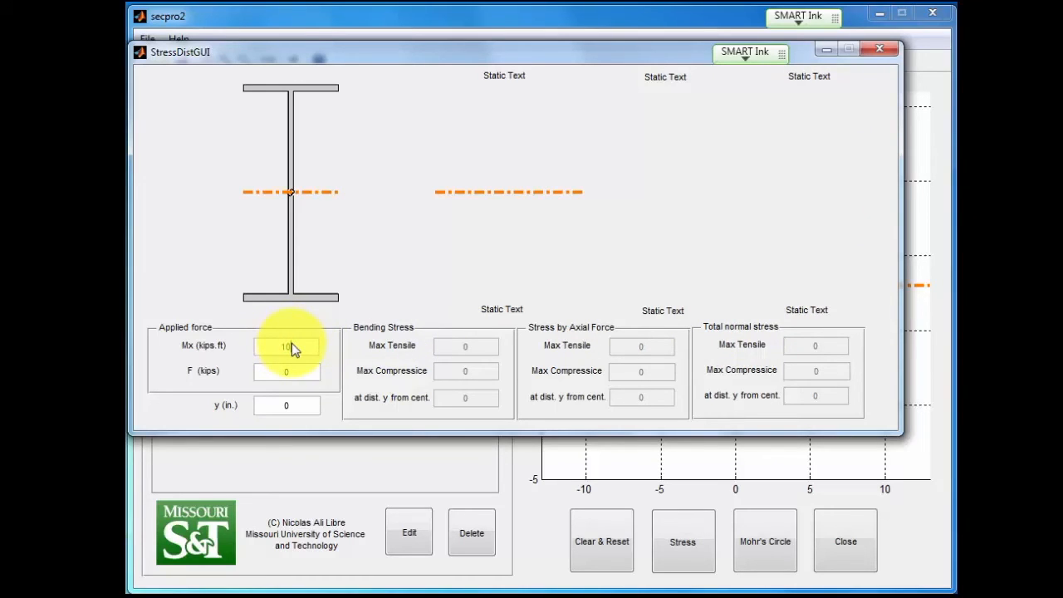
pyautogui.click(682, 540)
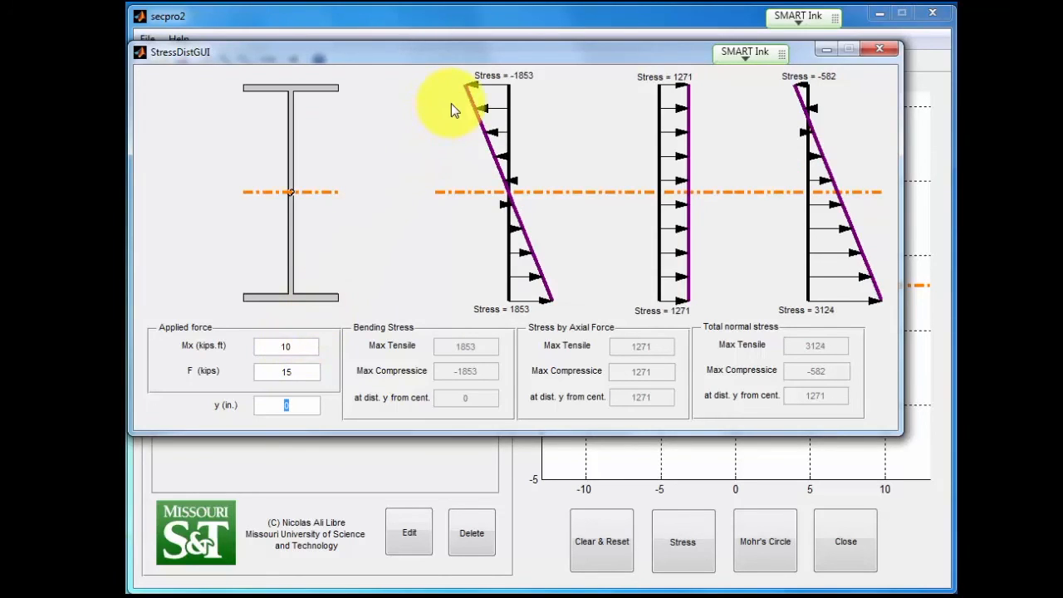
pyautogui.moveTo(486, 158)
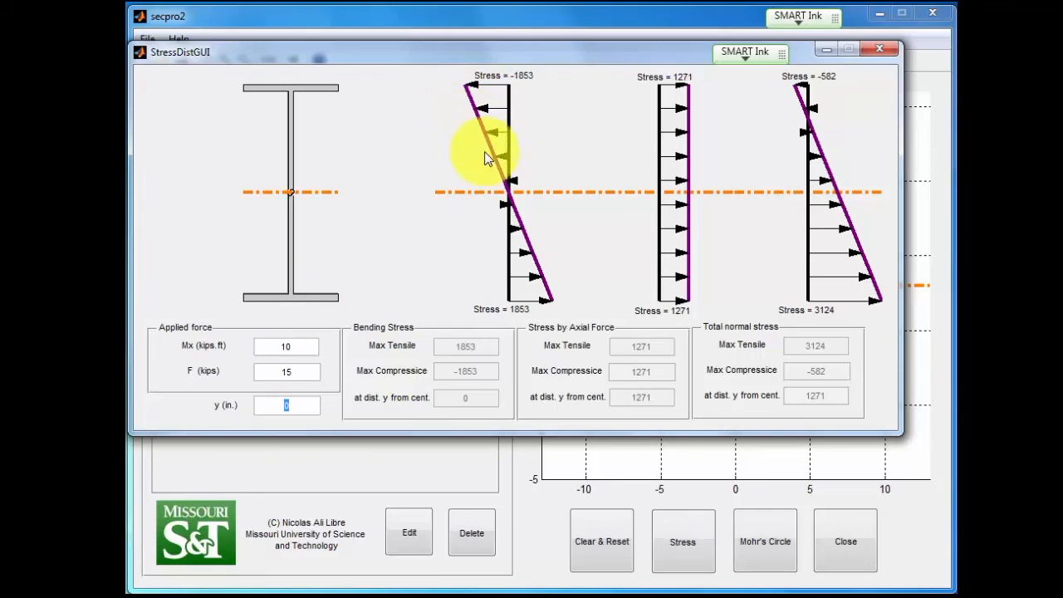
pyautogui.moveTo(544, 299)
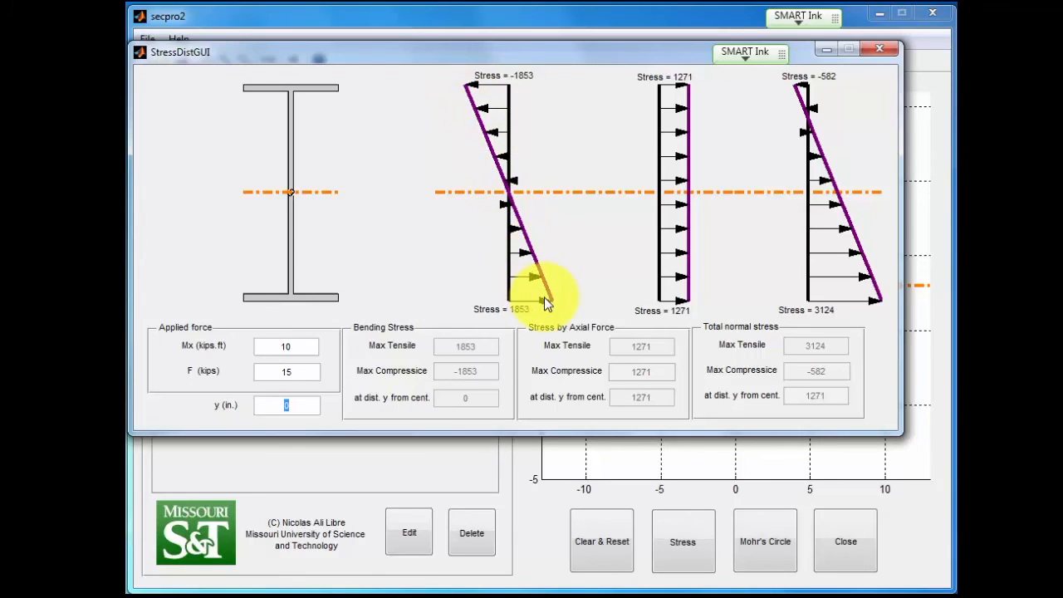
pyautogui.moveTo(669, 90)
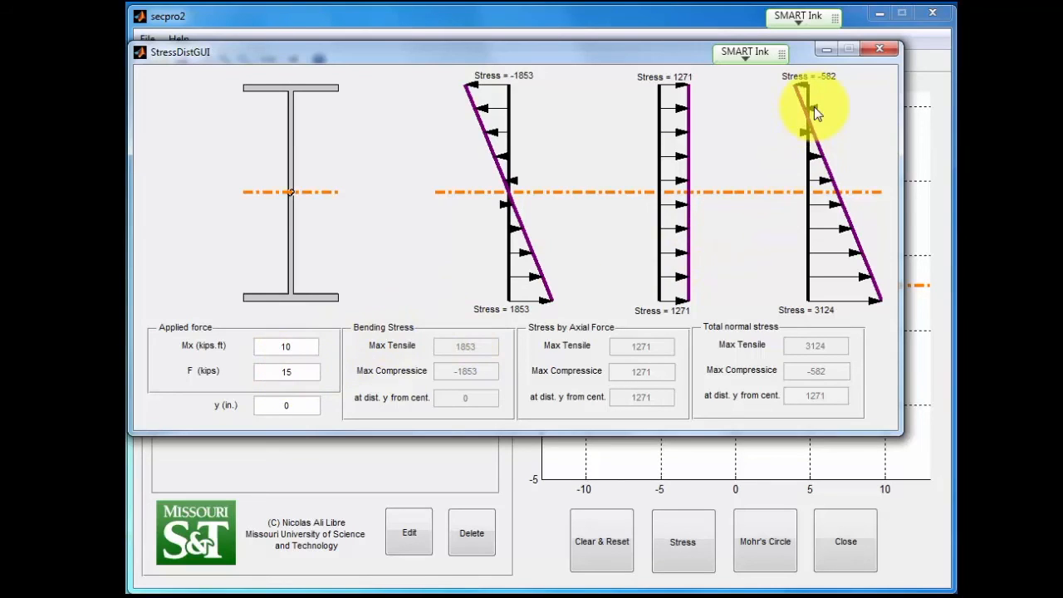
pyautogui.moveTo(673, 285)
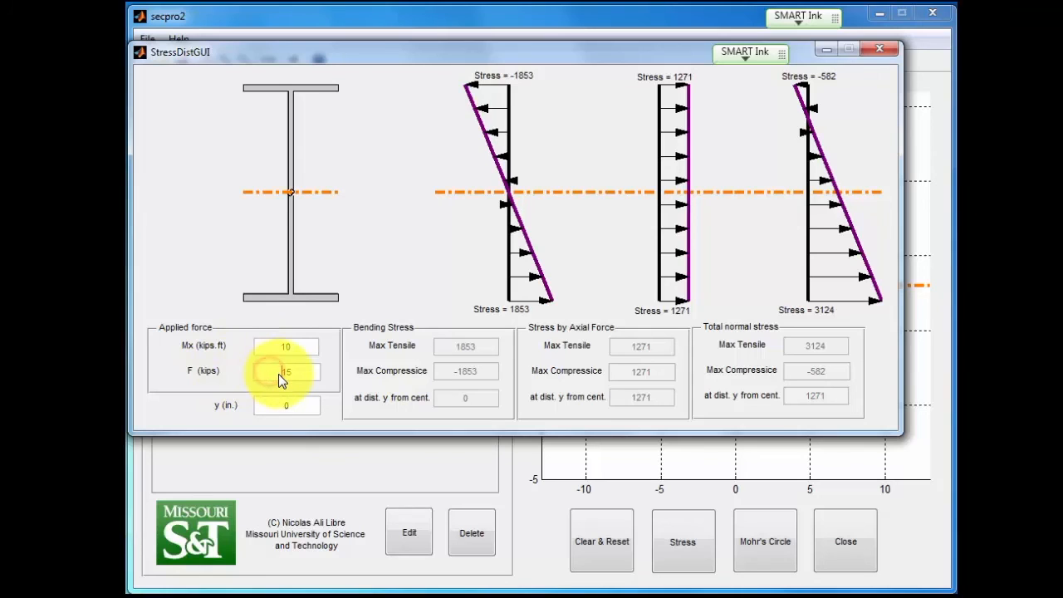
# Change the axial force to -15 kips and set evaluation depth y to 2.
pyautogui.write('-15')
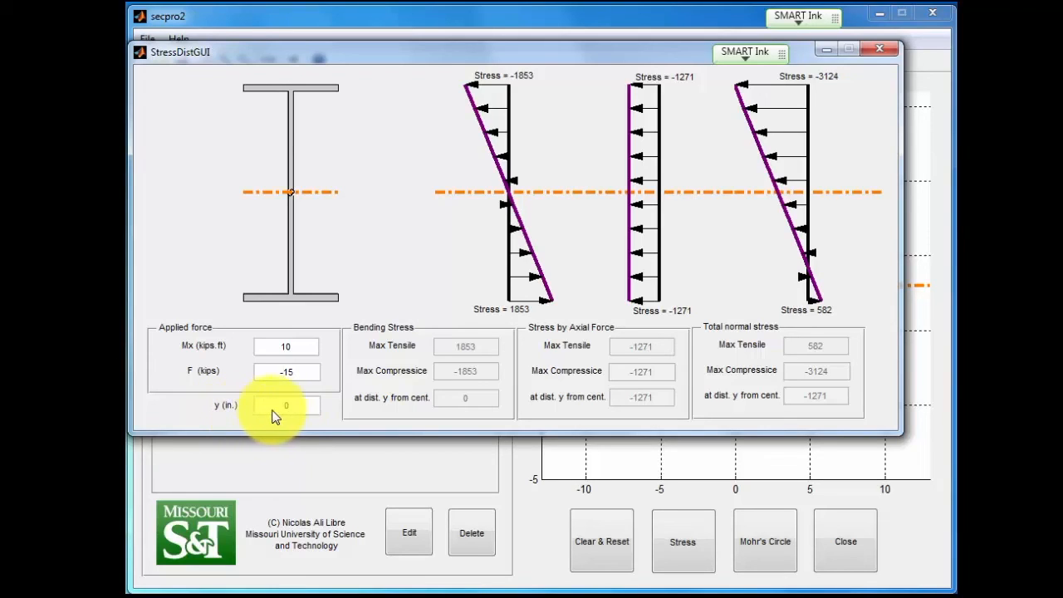
pyautogui.click(286, 405)
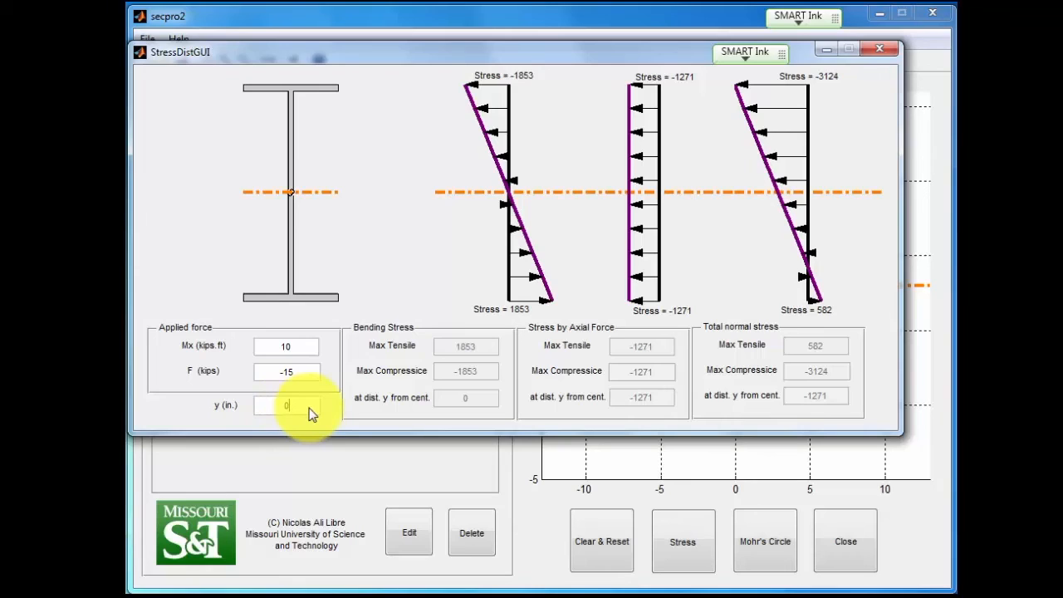
pyautogui.write('2')
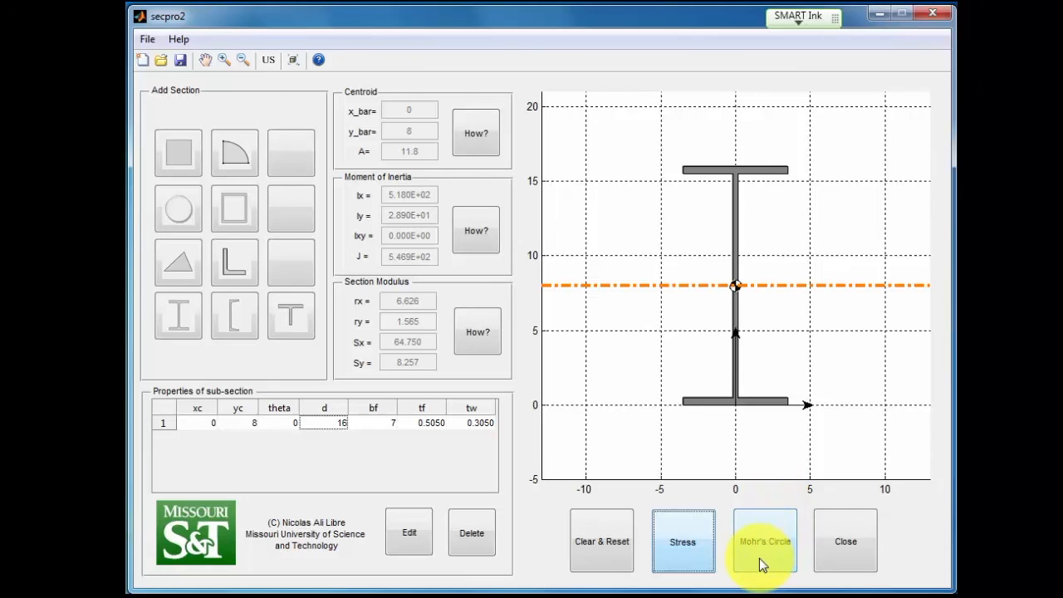
# Show the W16X40 Mohr's circle of inertia, spanning Imin 28.9 to Imax 518.
pyautogui.click(765, 540)
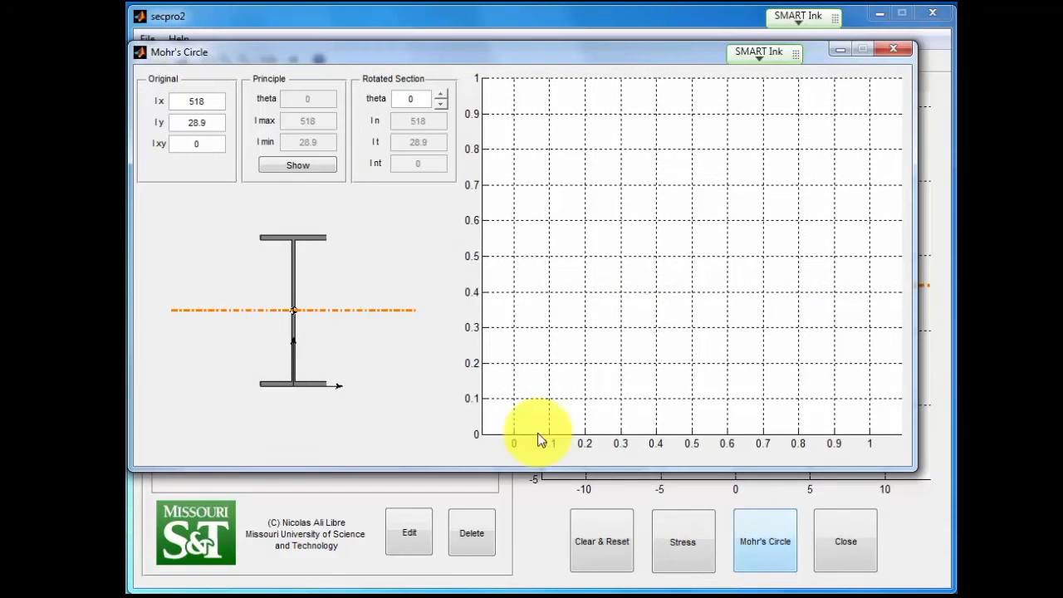
pyautogui.click(296, 164)
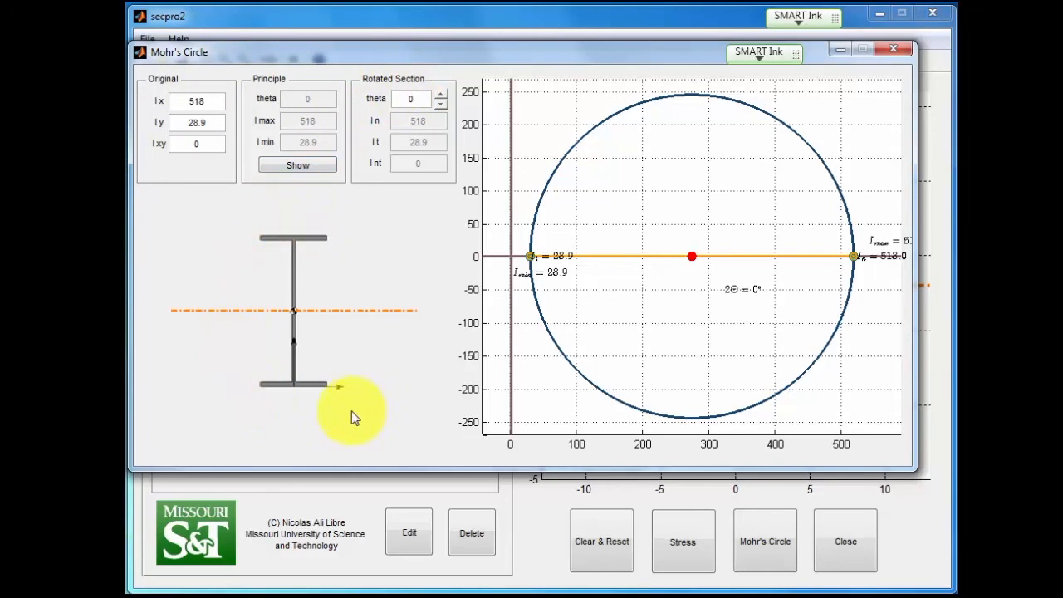
pyautogui.moveTo(324, 241)
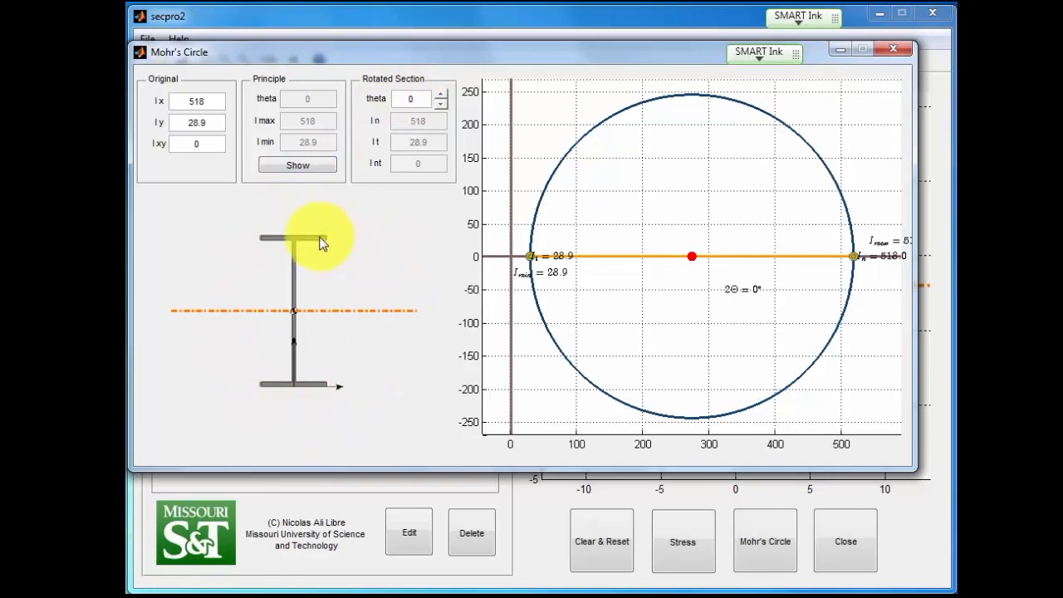
pyautogui.moveTo(844, 140)
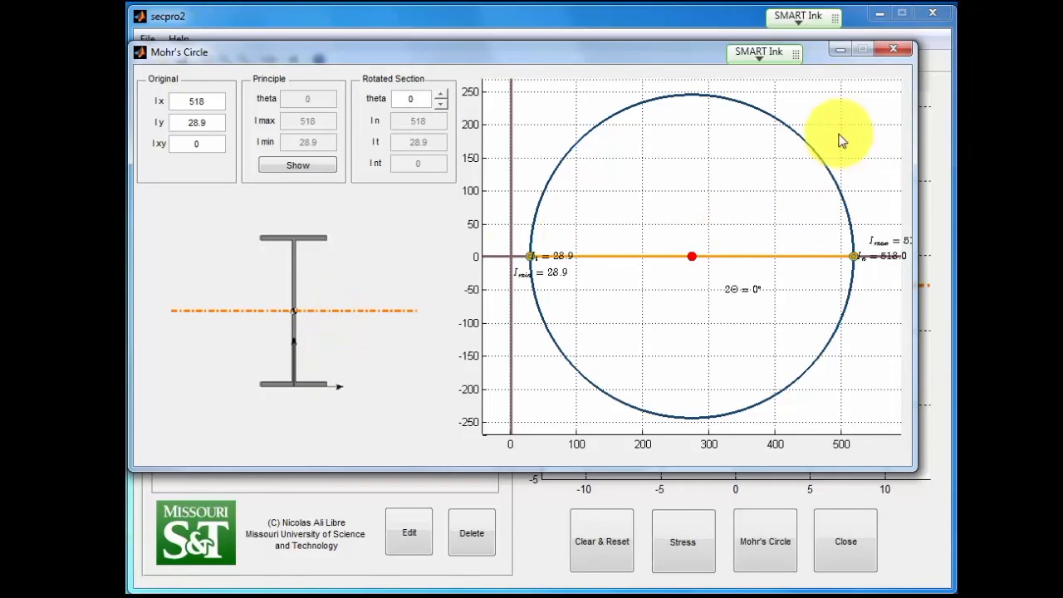
pyautogui.moveTo(465, 133)
pyautogui.write('10')
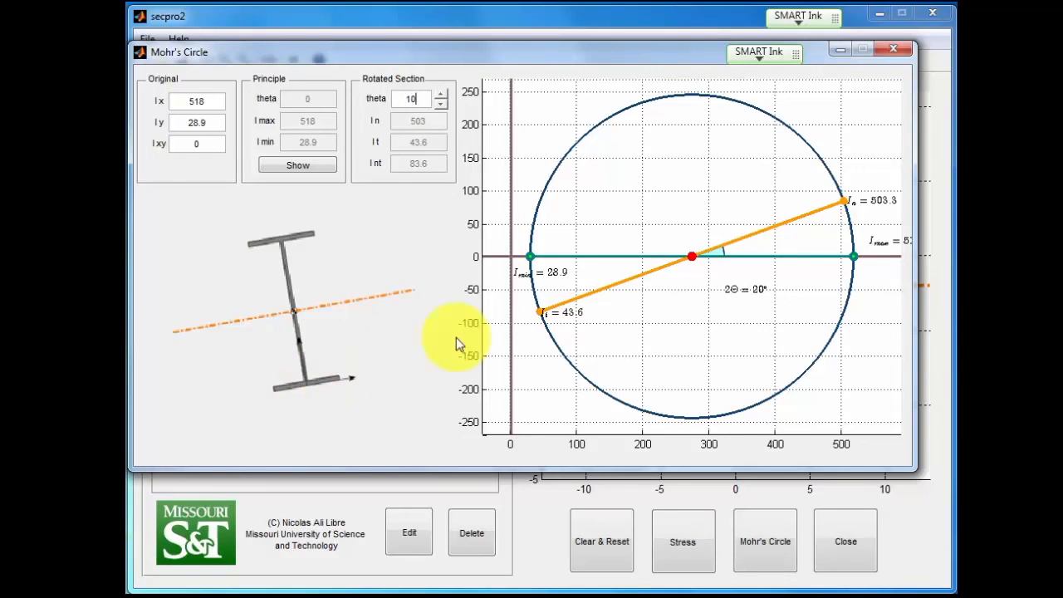
pyautogui.moveTo(569, 306)
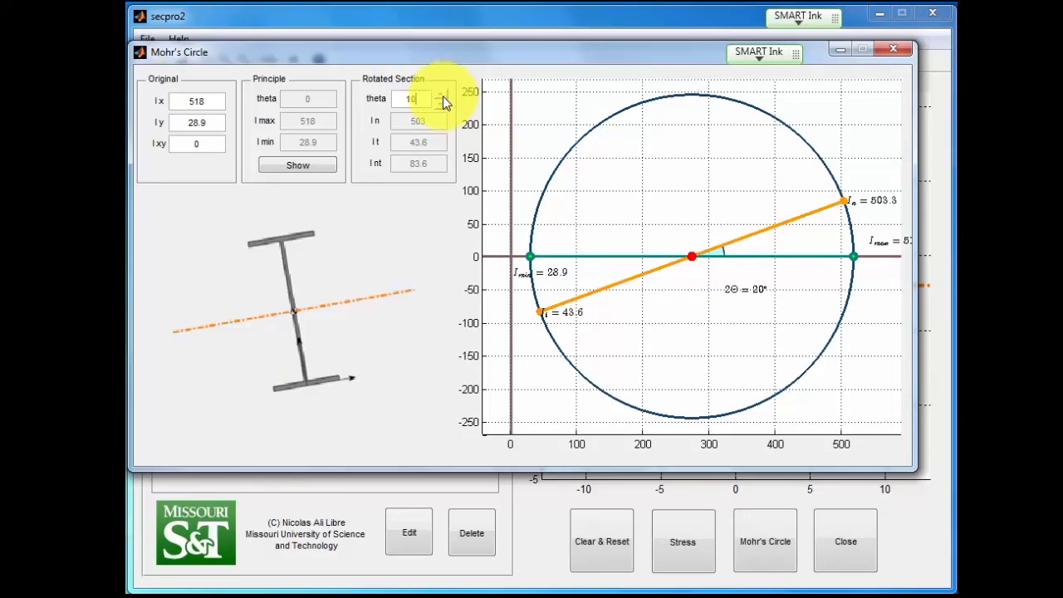
pyautogui.moveTo(440, 125)
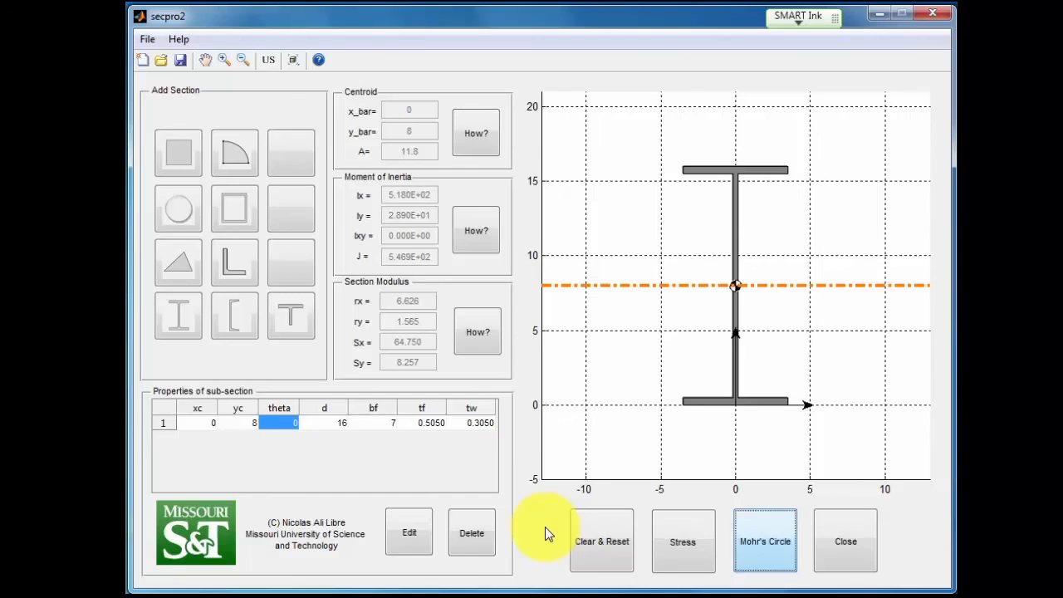
pyautogui.moveTo(544, 524)
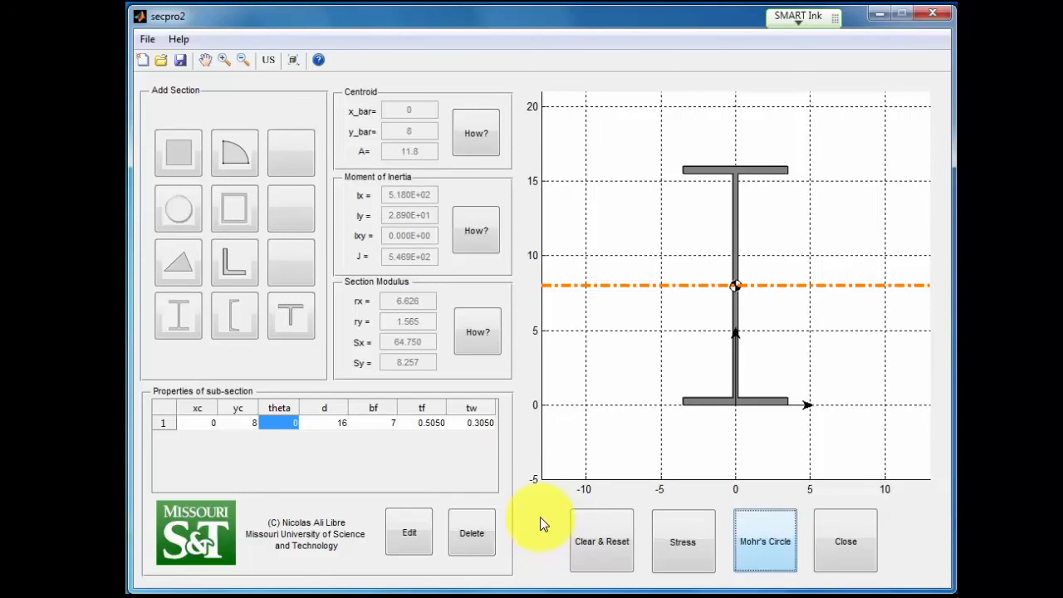